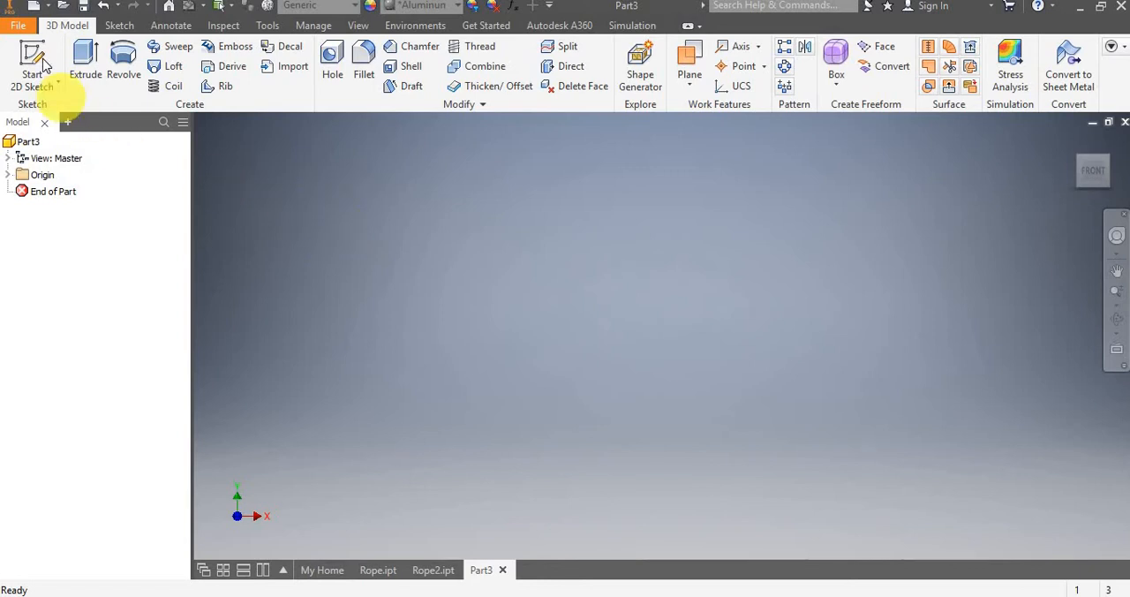
# Step: Start Sketch1 on one of the new part's origin planes
pyautogui.click(32, 62)
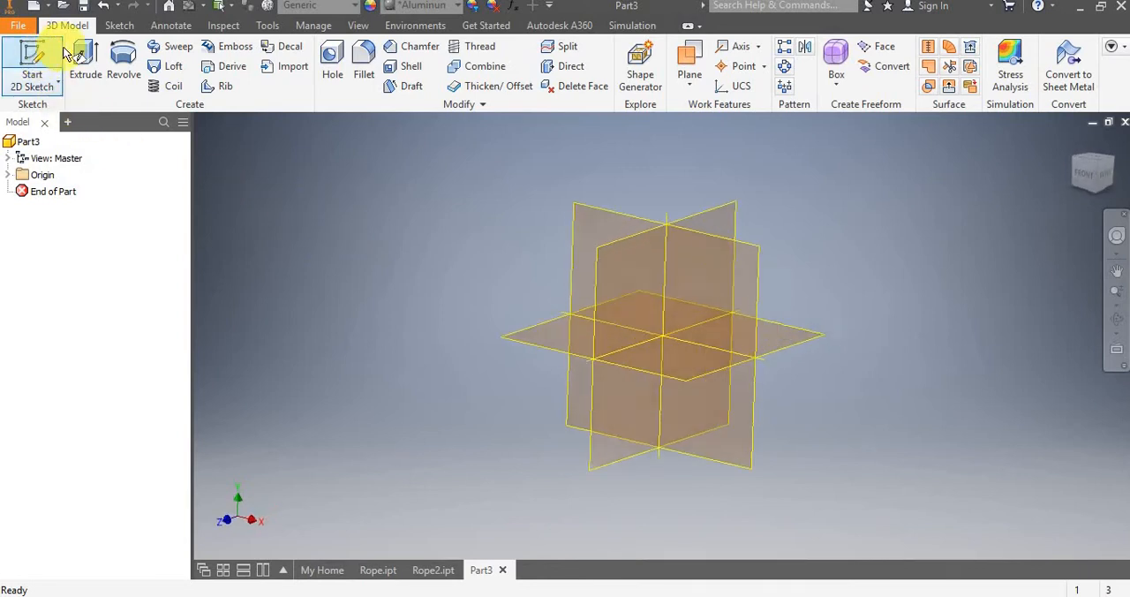
pyautogui.moveTo(741, 262)
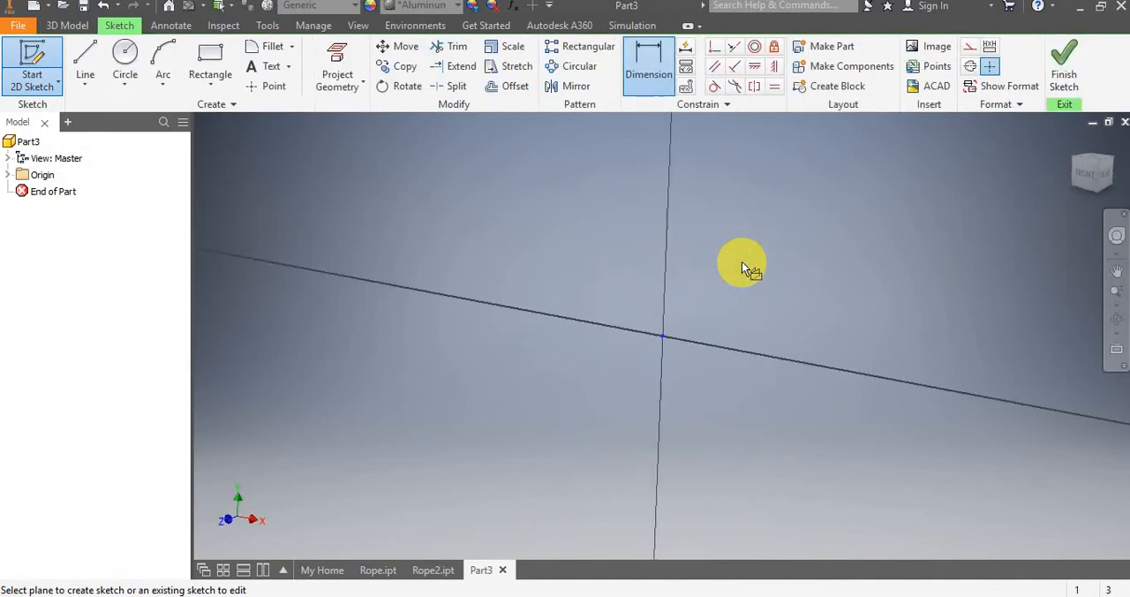
pyautogui.click(31, 62)
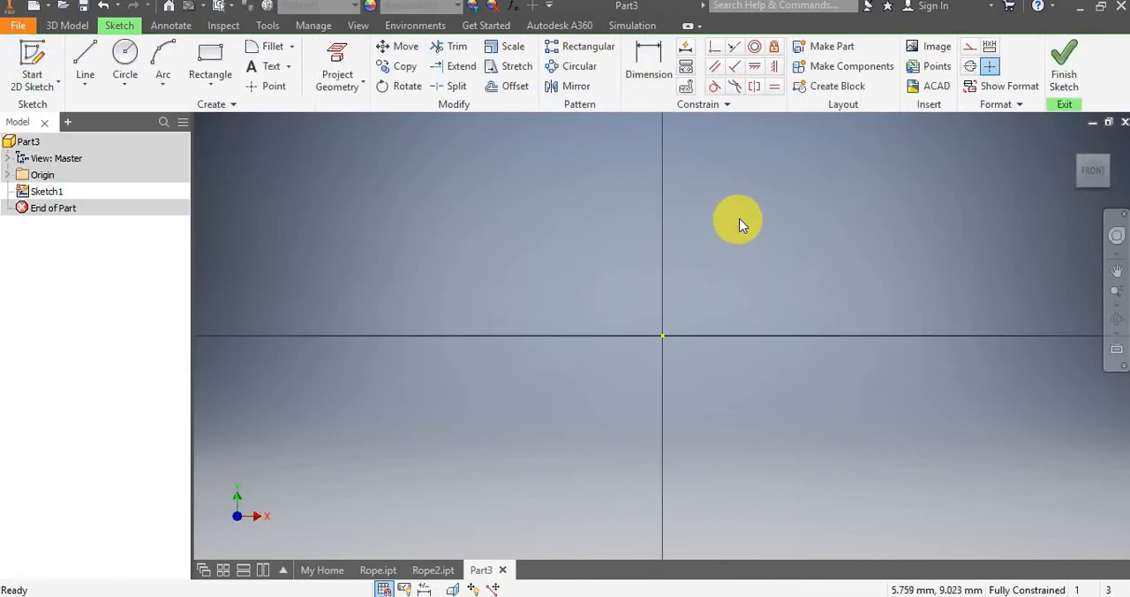
# Step: Draw a 0.3-diameter circle centred on the sketch origin, fully constrained
pyautogui.click(124, 57)
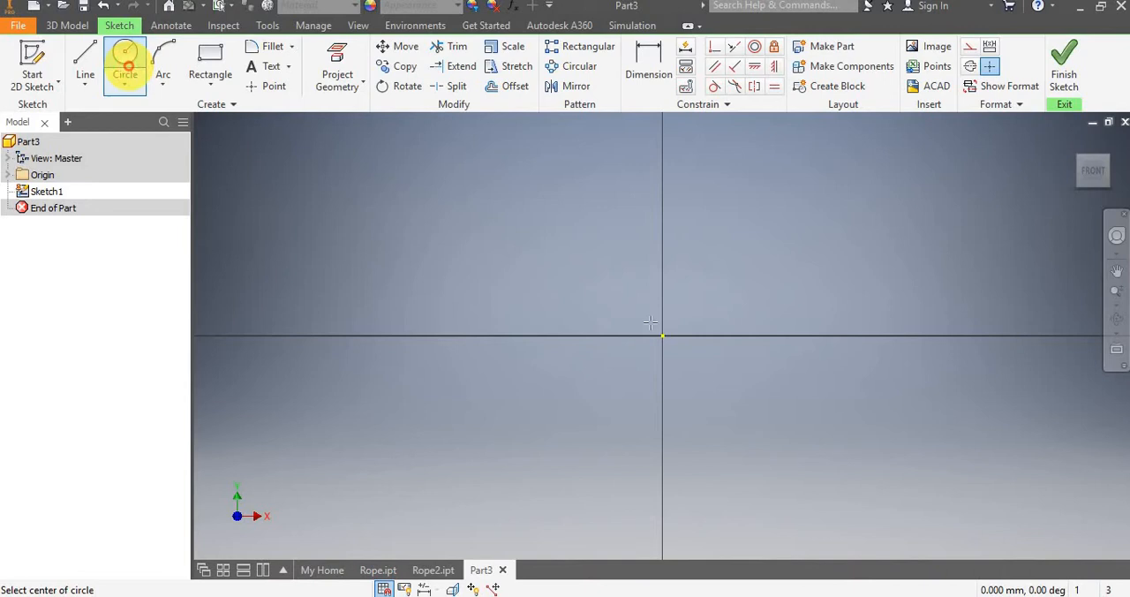
pyautogui.click(662, 334)
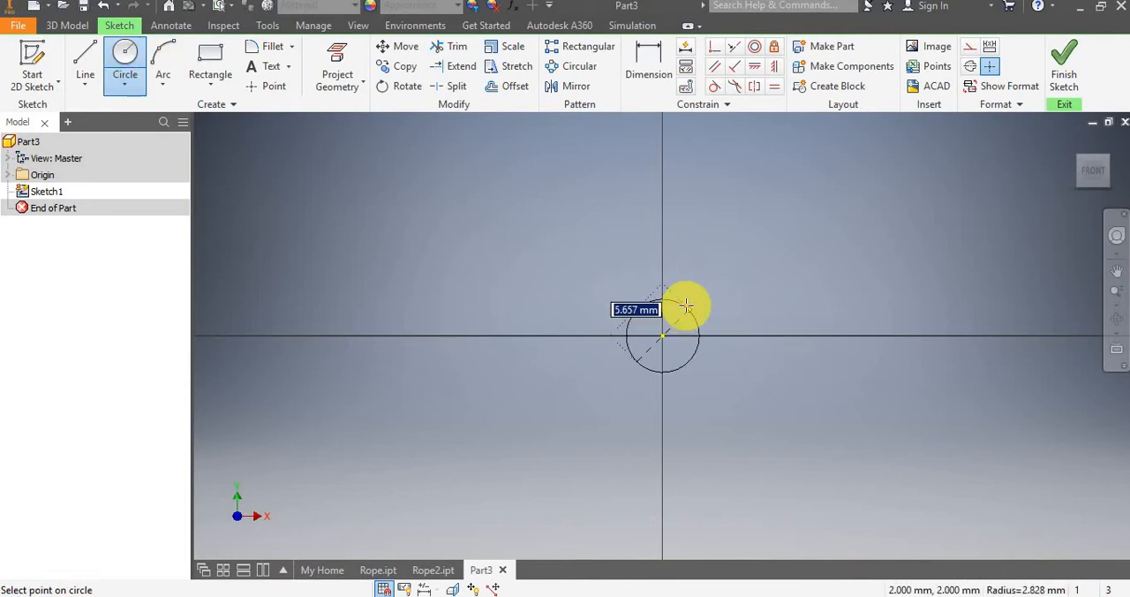
pyautogui.write('.3')
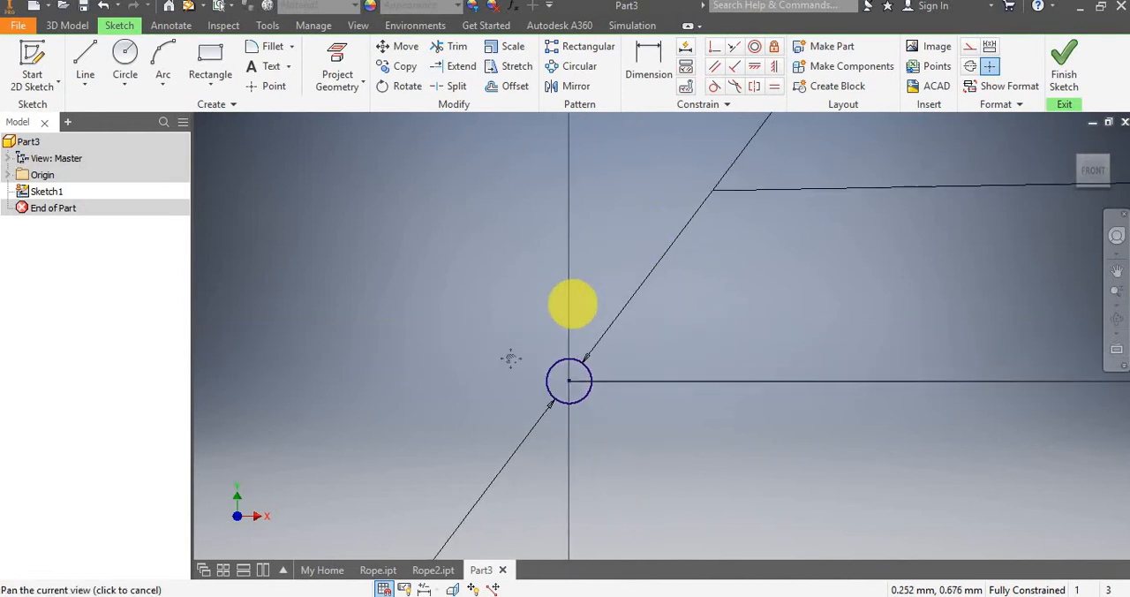
pyautogui.moveTo(568, 380); pyautogui.dragTo(480, 410)
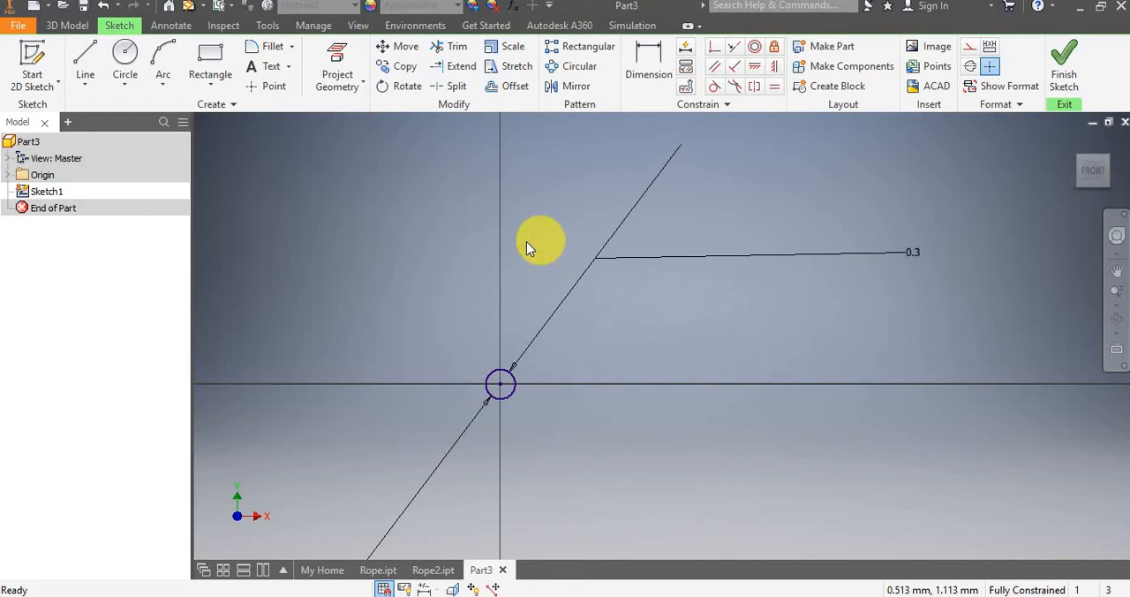
pyautogui.moveTo(548, 410)
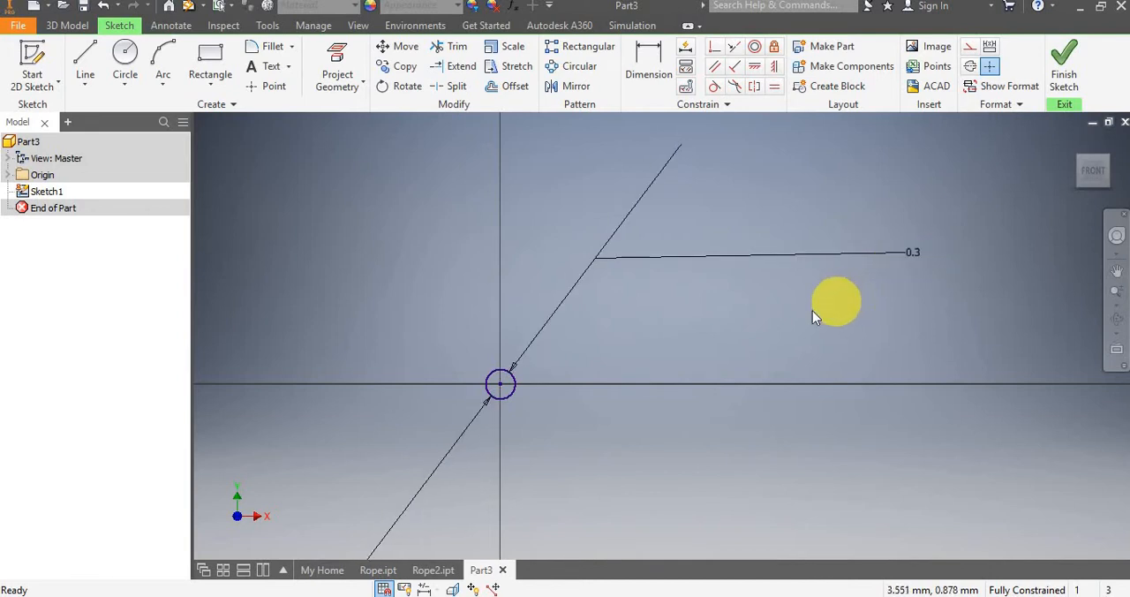
pyautogui.moveTo(837, 300); pyautogui.dragTo(562, 307)
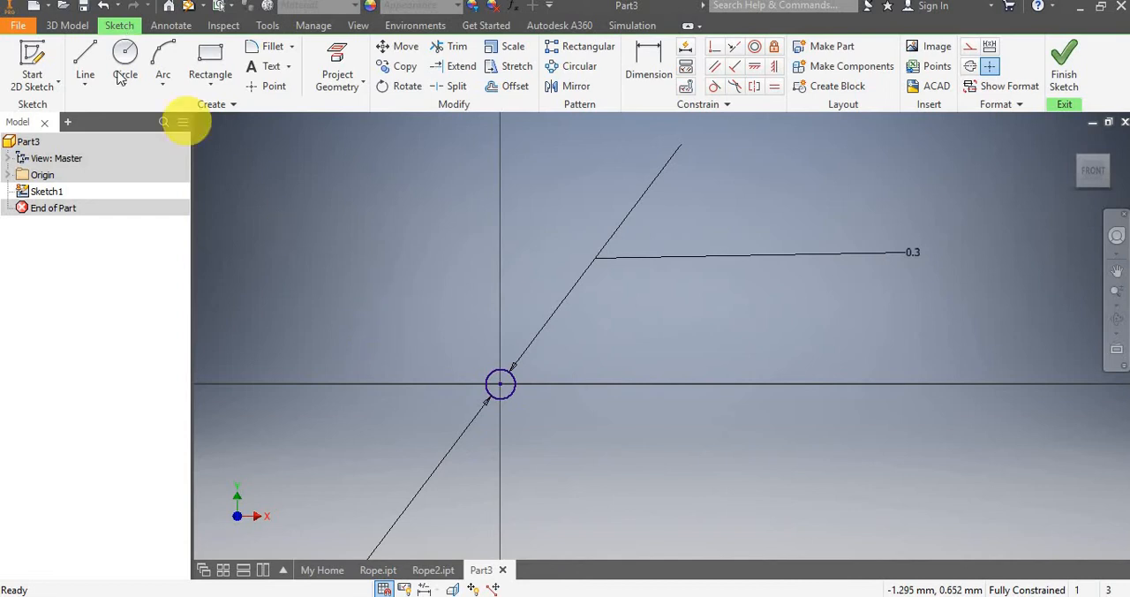
# Step: Add a second 0.3 circle tangent to the first with its centre constrained horizontal to it
pyautogui.click(124, 57)
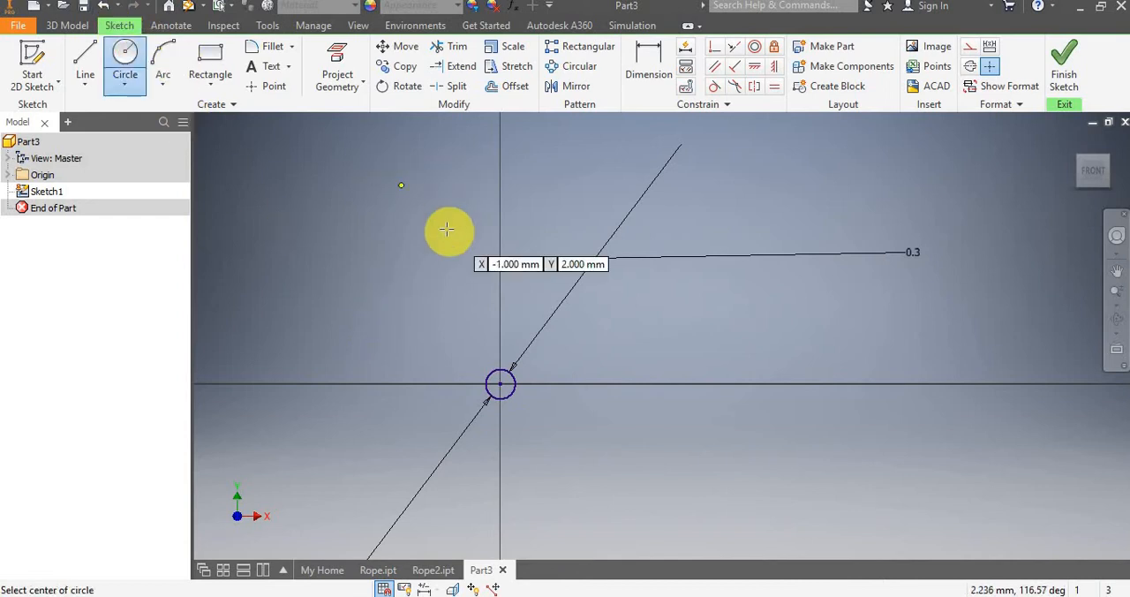
pyautogui.moveTo(614, 354)
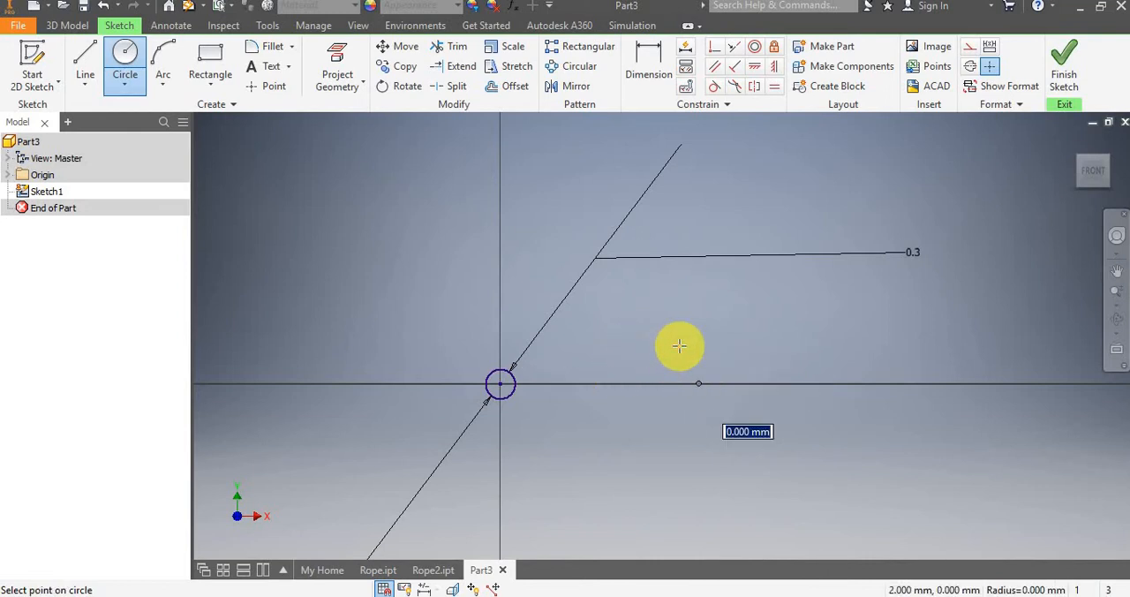
pyautogui.write('.3')
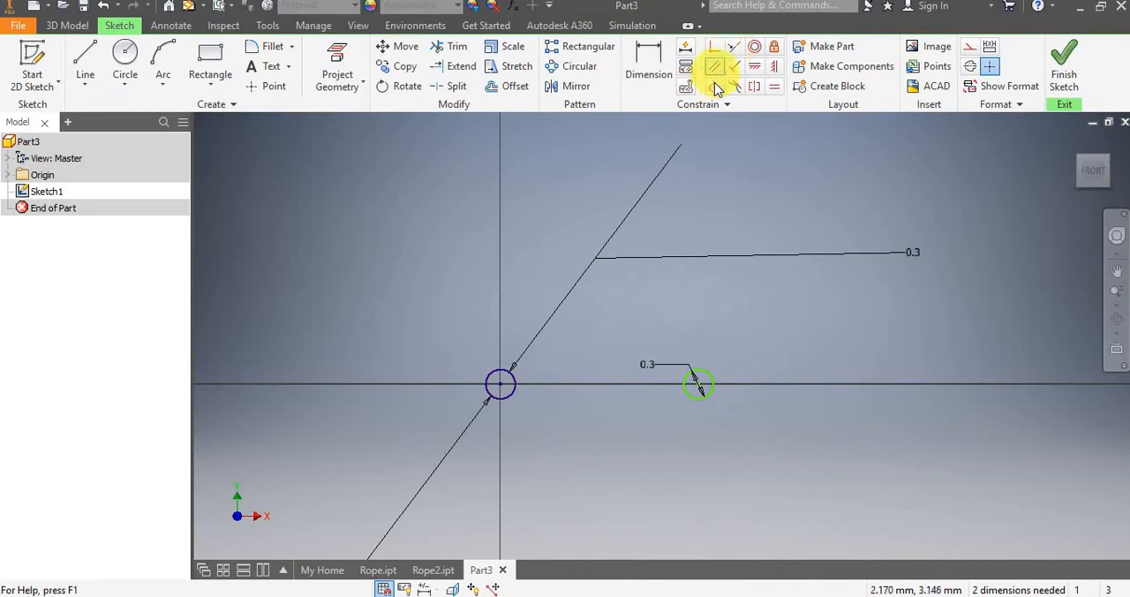
pyautogui.moveTo(715, 87)
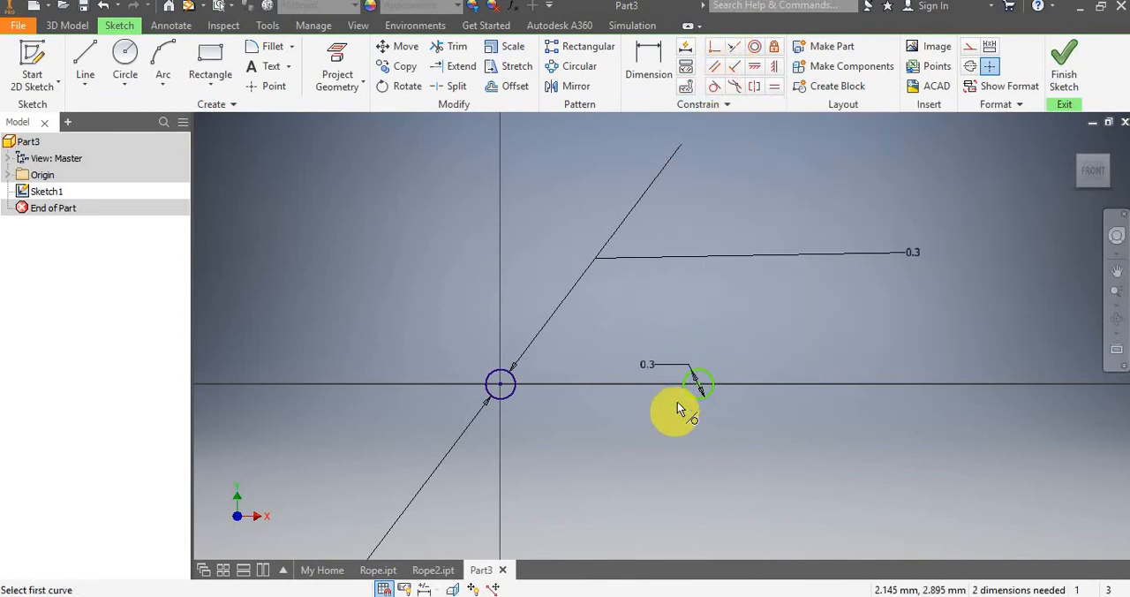
pyautogui.click(698, 383)
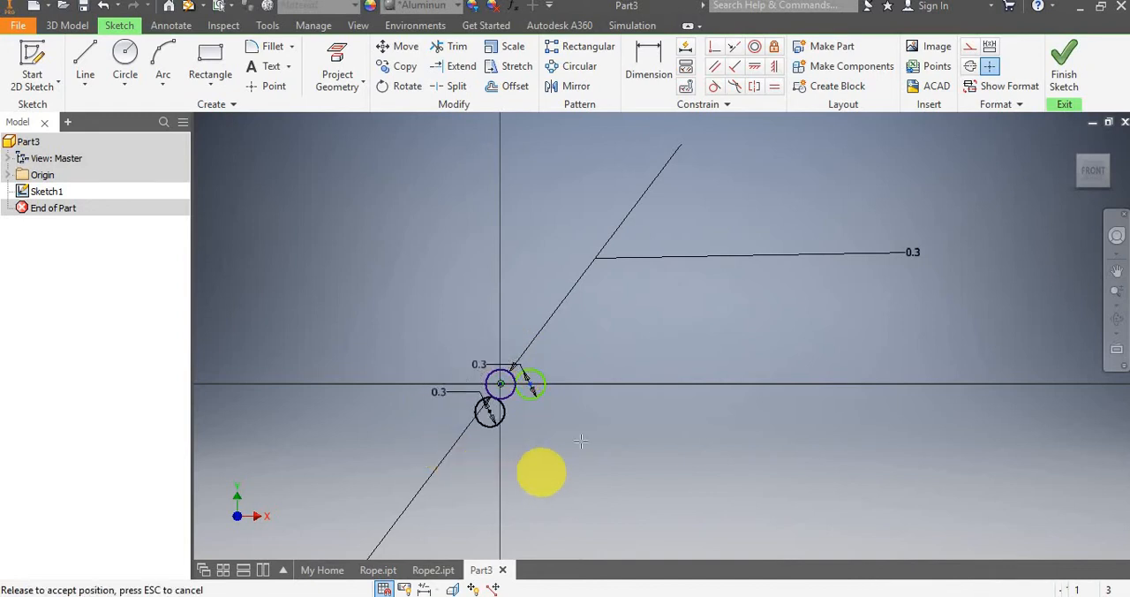
pyautogui.moveTo(541, 474); pyautogui.dragTo(519, 443)
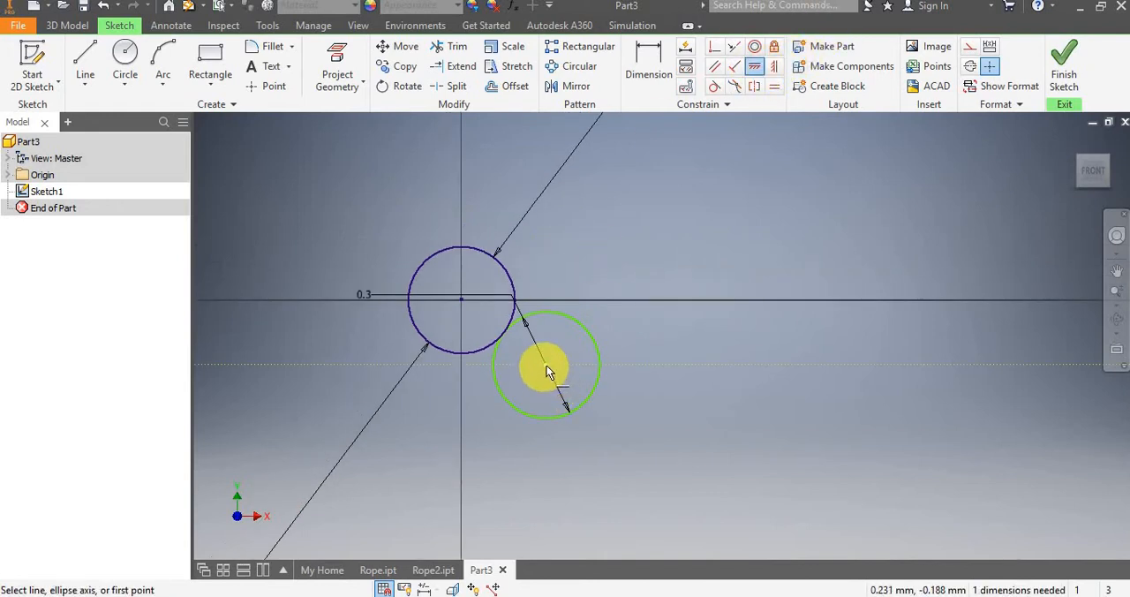
pyautogui.click(467, 300)
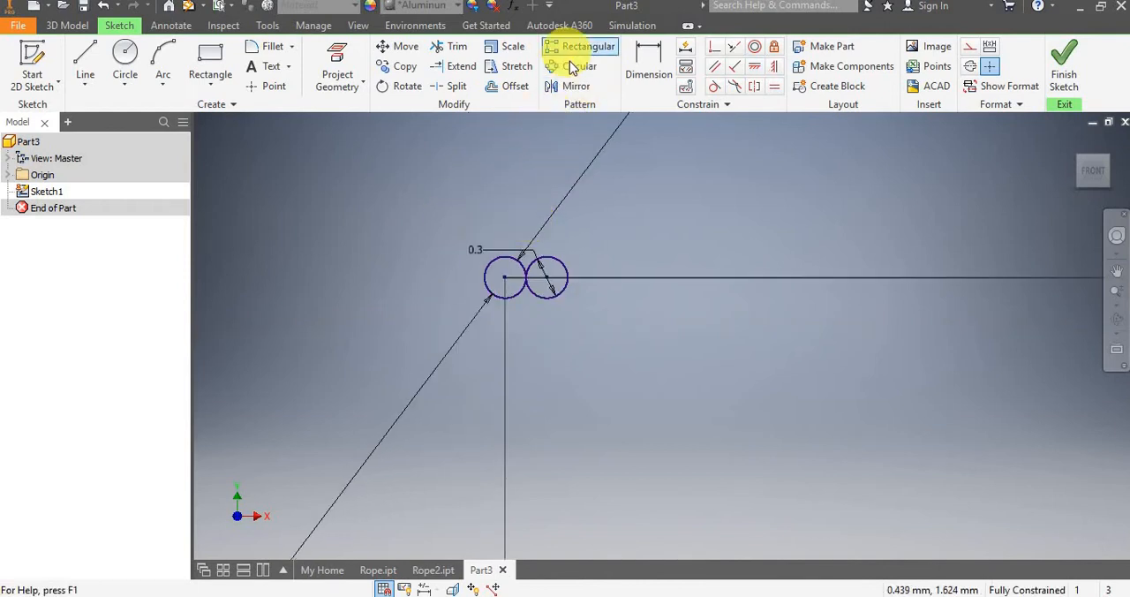
# Step: Circular-pattern the outer circle 6 times through 360° about the centre circle's centre
pyautogui.click(580, 67)
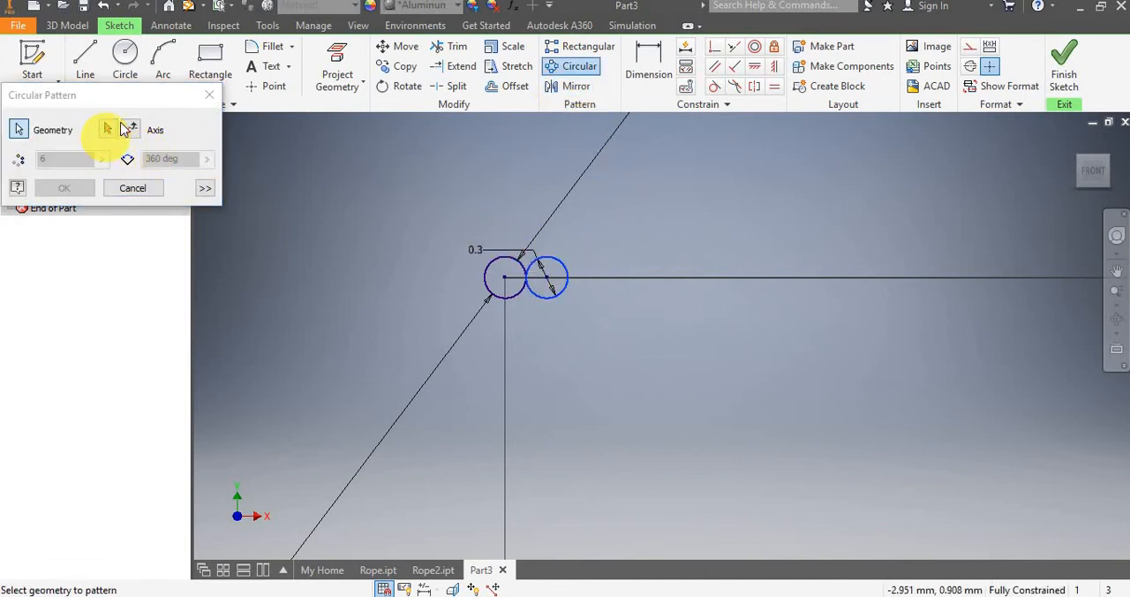
pyautogui.click(108, 129)
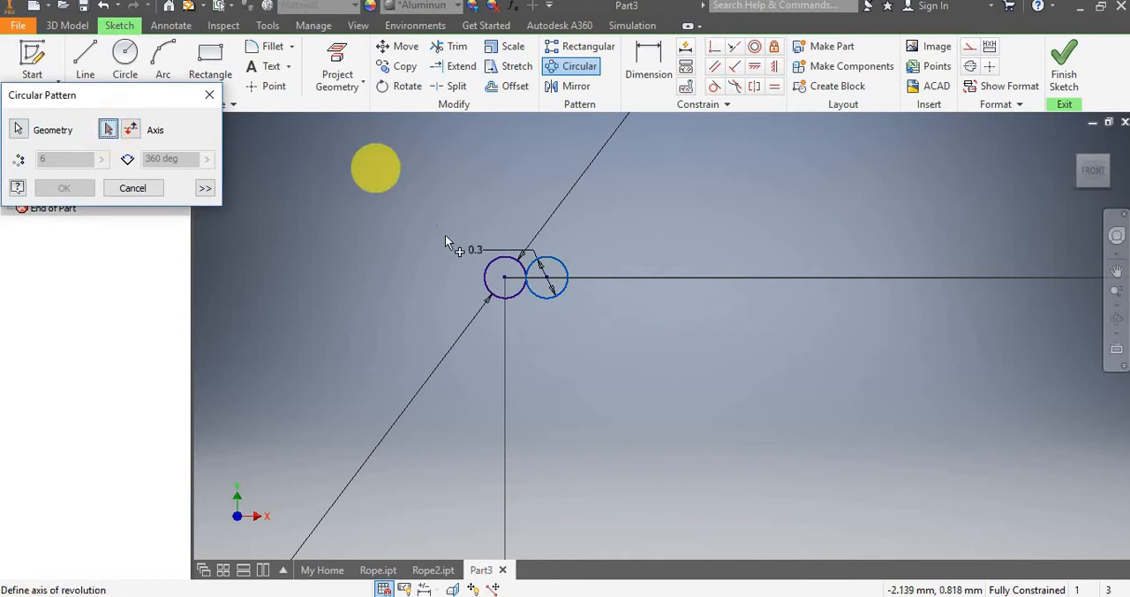
pyautogui.click(505, 279)
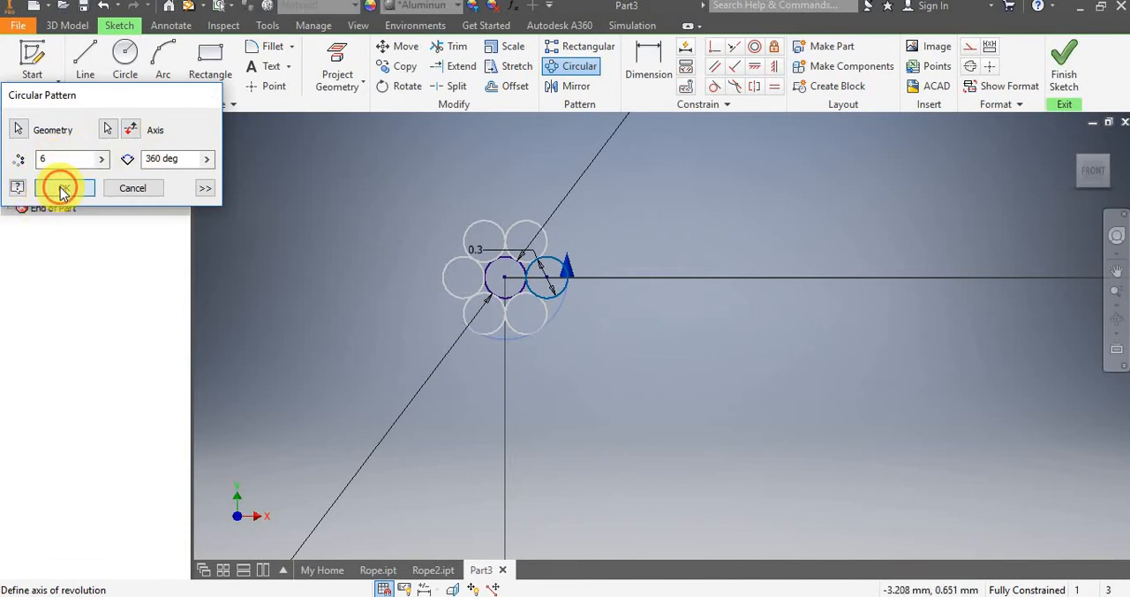
pyautogui.click(63, 187)
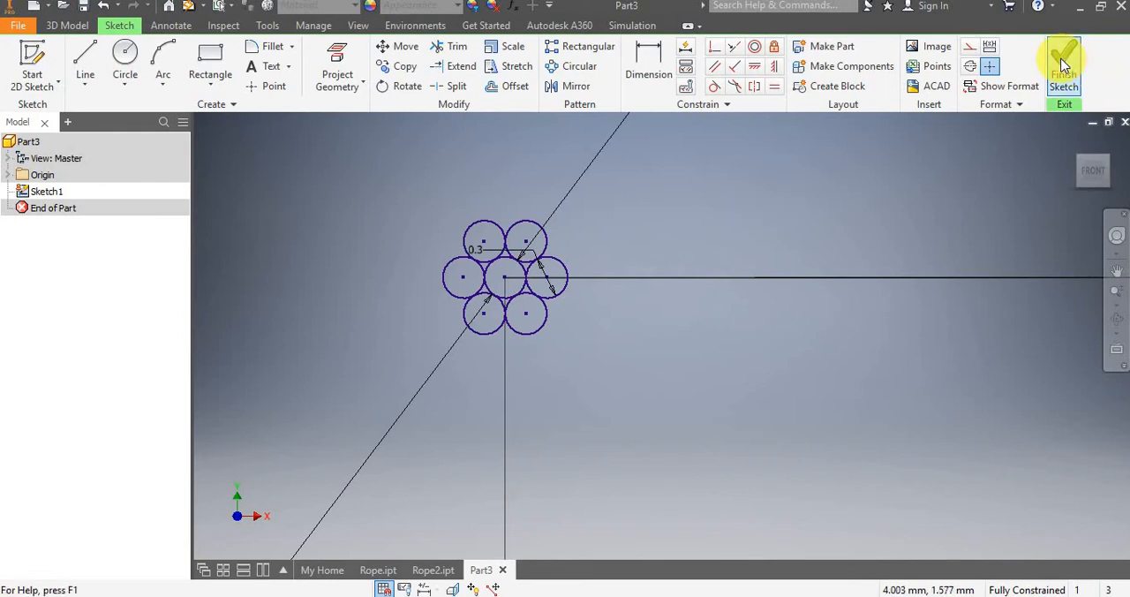
# Step: Finish Sketch1, start Sketch2 and draw a 25-long line from the origin
pyautogui.click(1063, 62)
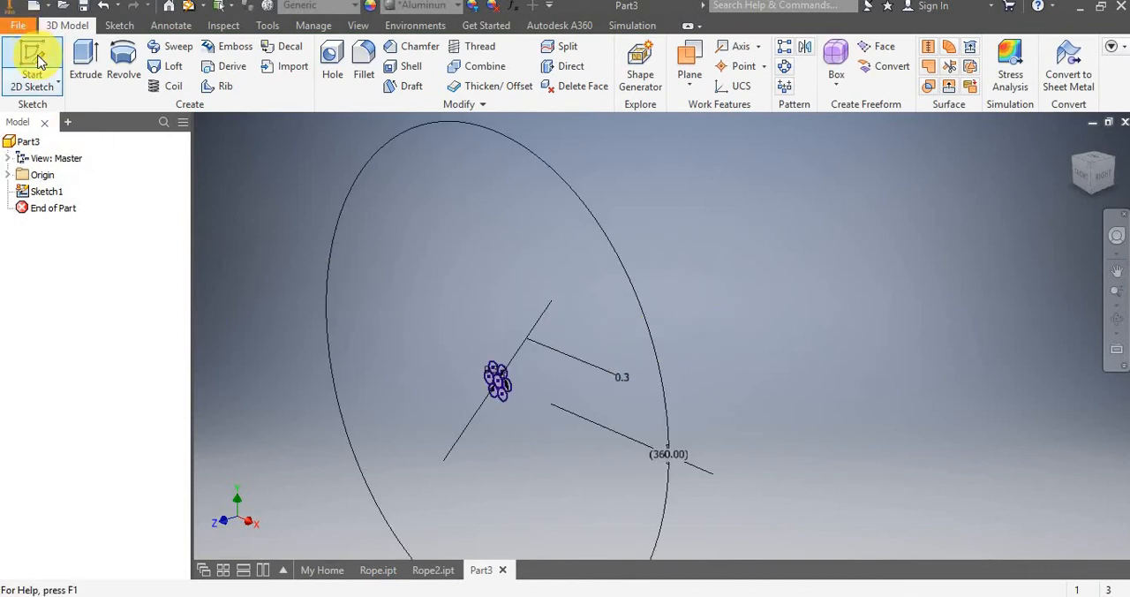
pyautogui.moveTo(32, 62)
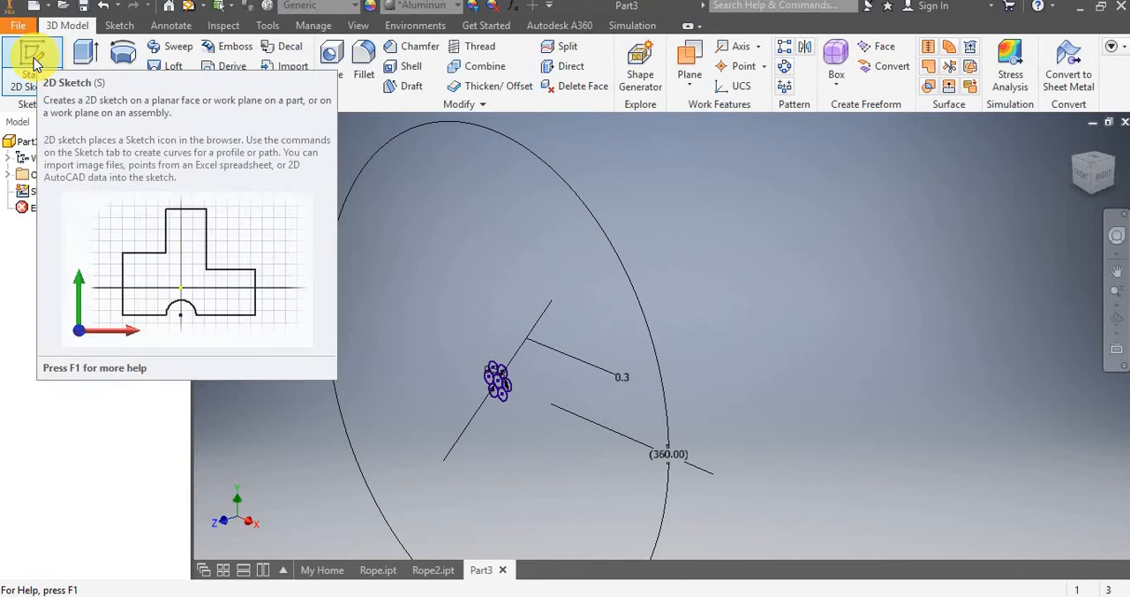
pyautogui.click(31, 57)
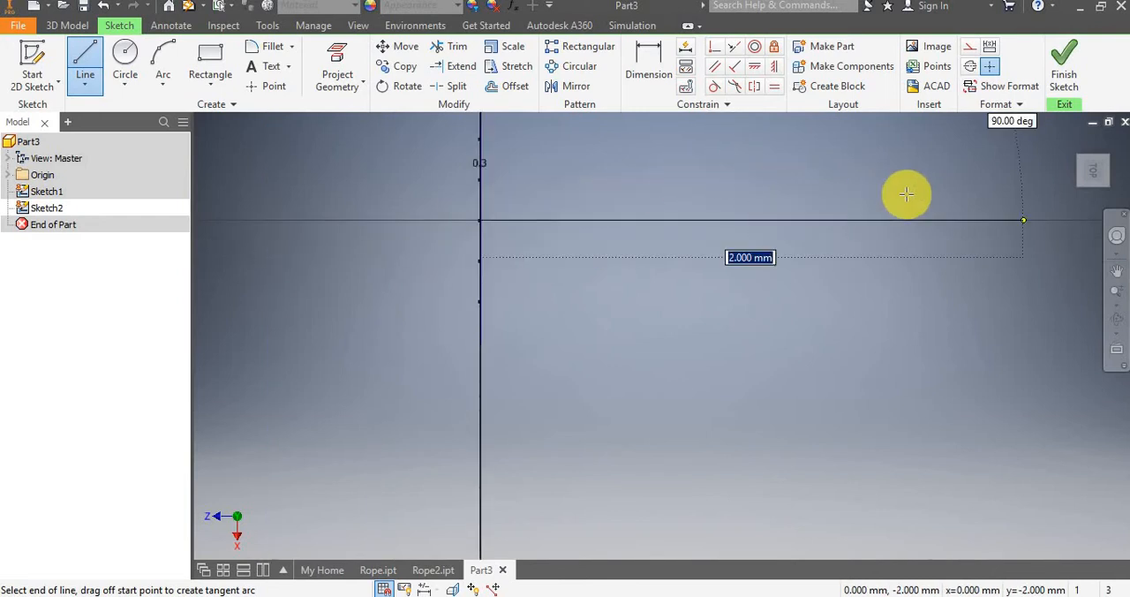
pyautogui.write('25')
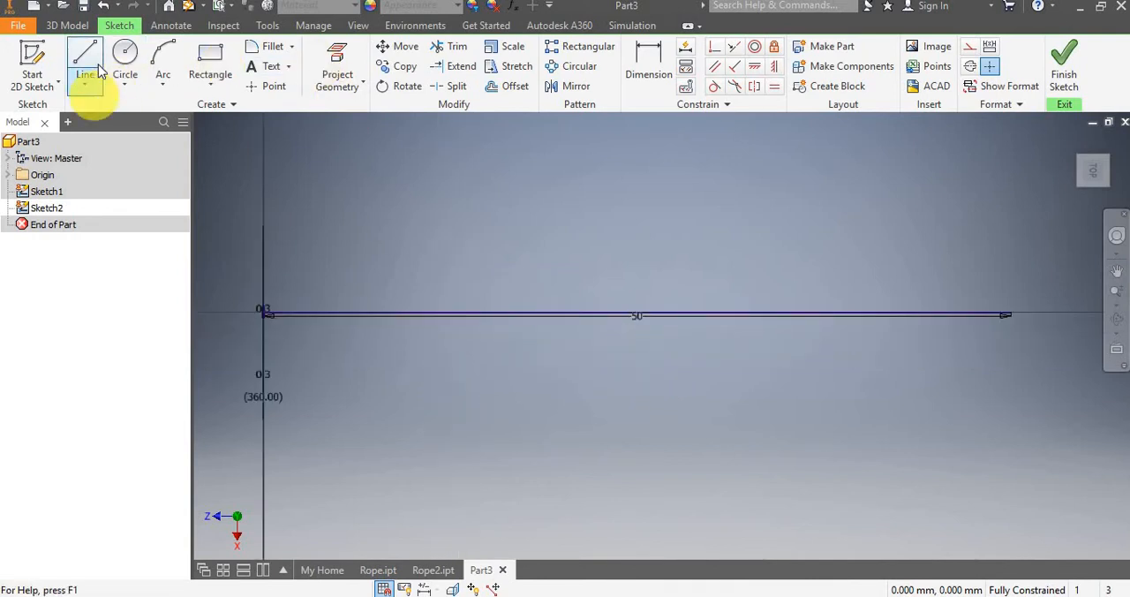
# Step: Draw the second straight leg of the path and make both legs equal length
pyautogui.click(84, 55)
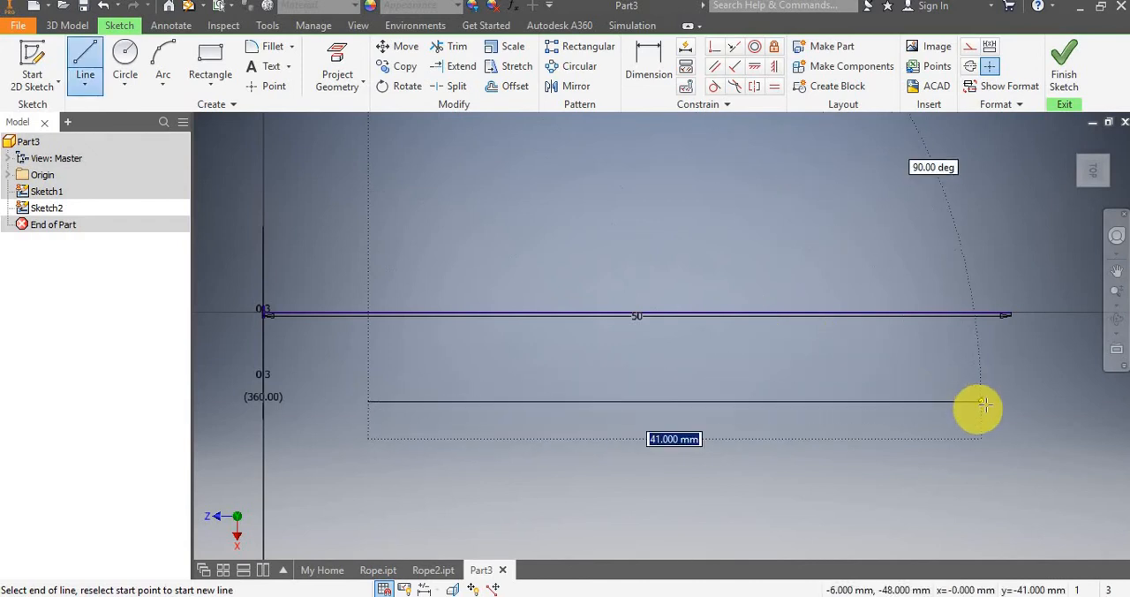
pyautogui.click(978, 408)
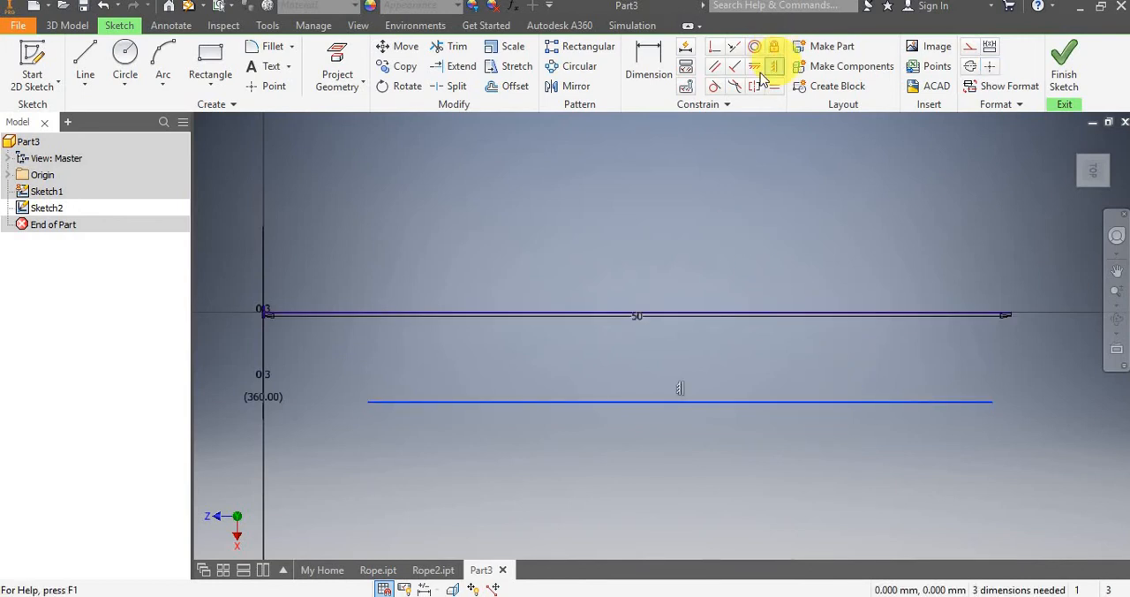
pyautogui.click(675, 403)
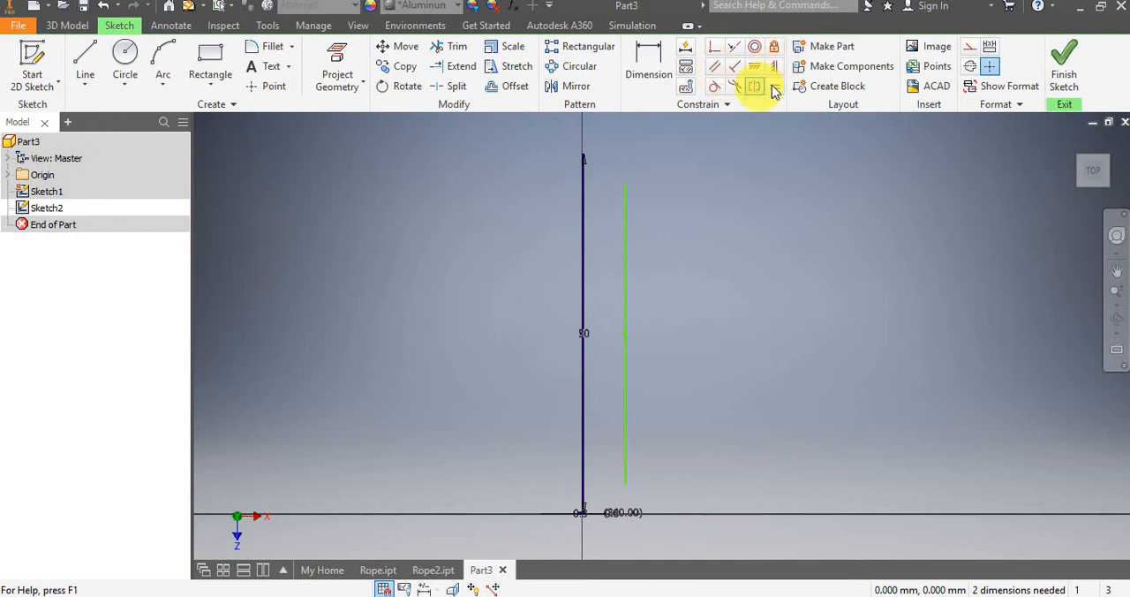
pyautogui.moveTo(776, 90)
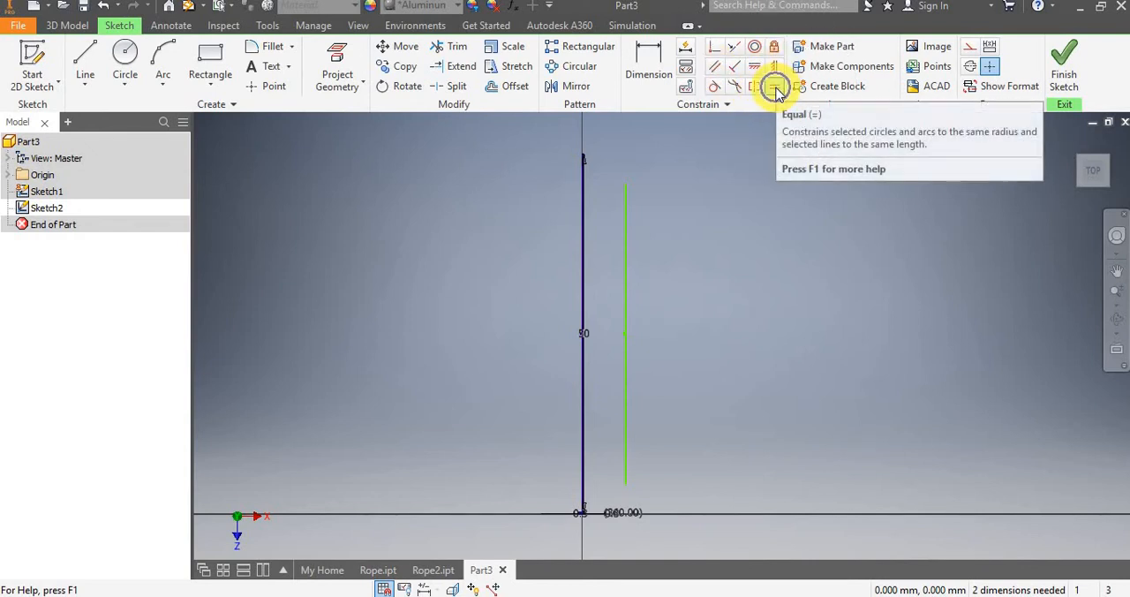
pyautogui.click(775, 87)
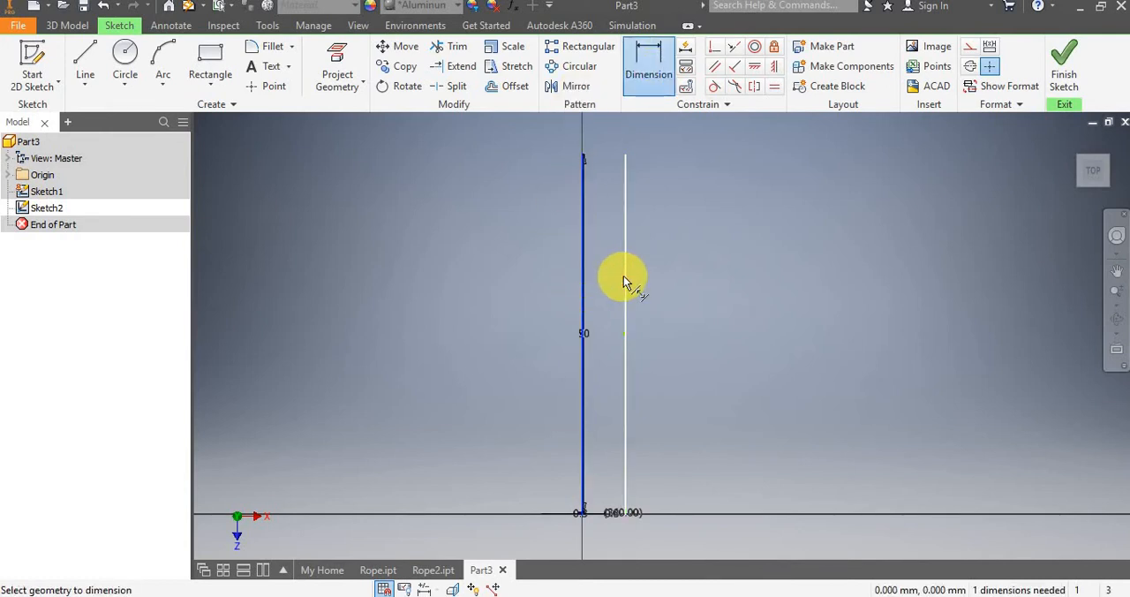
# Step: Dimension the gap between the two vertical legs to 30 mm
pyautogui.click(625, 279)
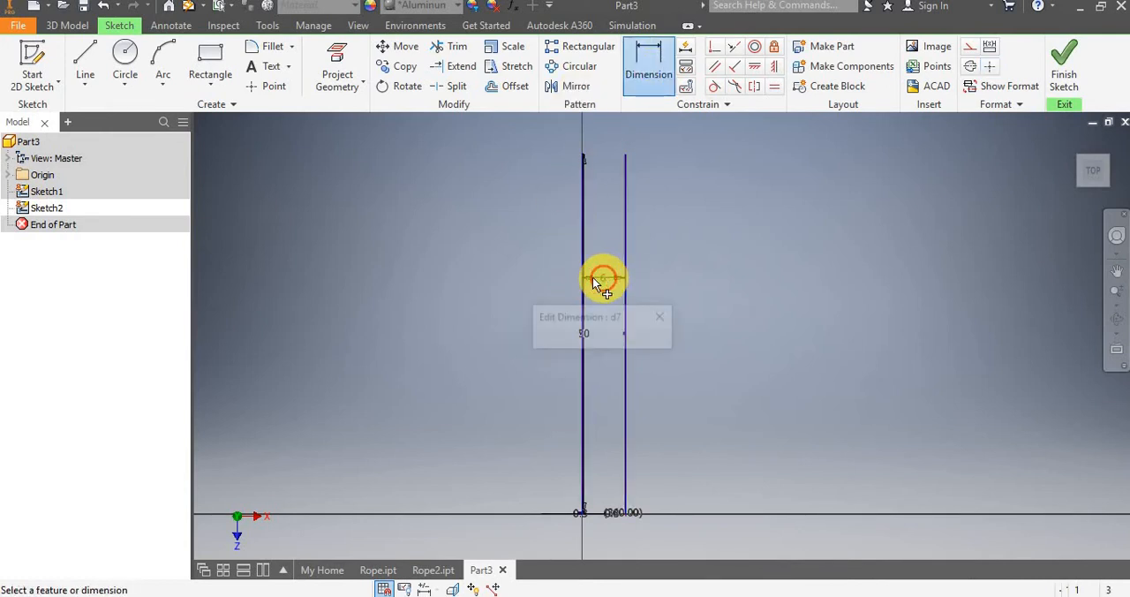
pyautogui.write('30')
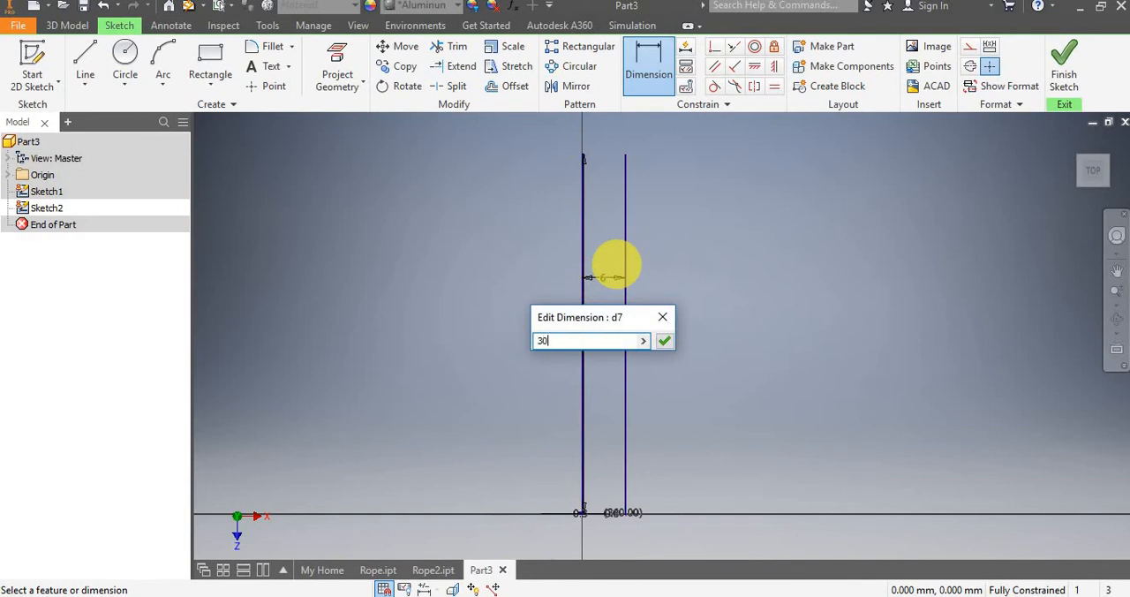
pyautogui.click(664, 341)
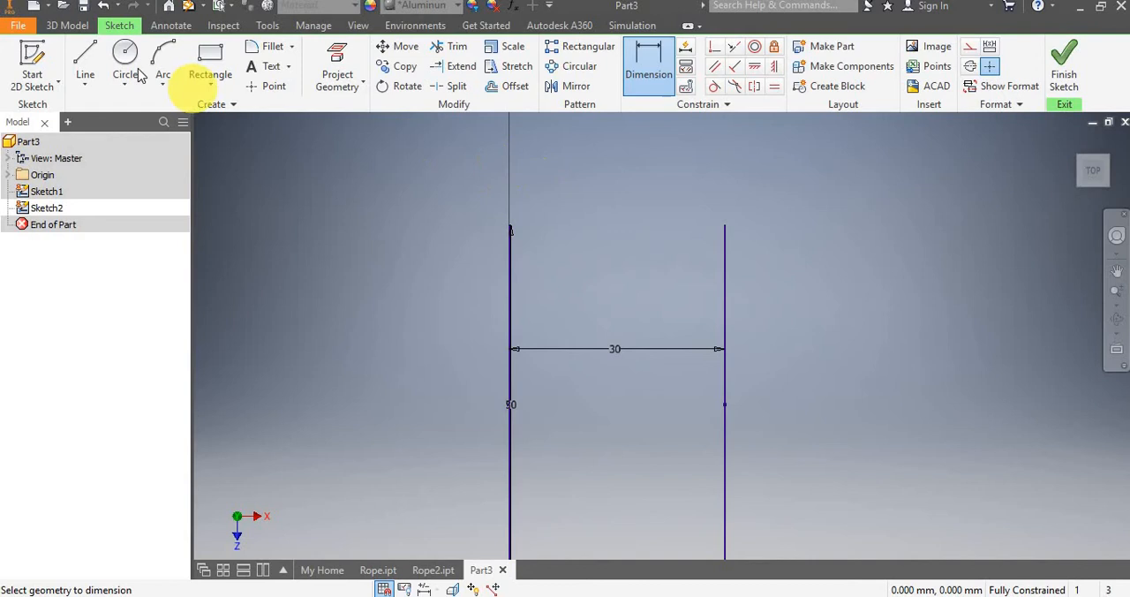
# Step: Arc across the leg tops, constrain it tangent, dismiss the over-constraint warning and finish Sketch2
pyautogui.click(163, 62)
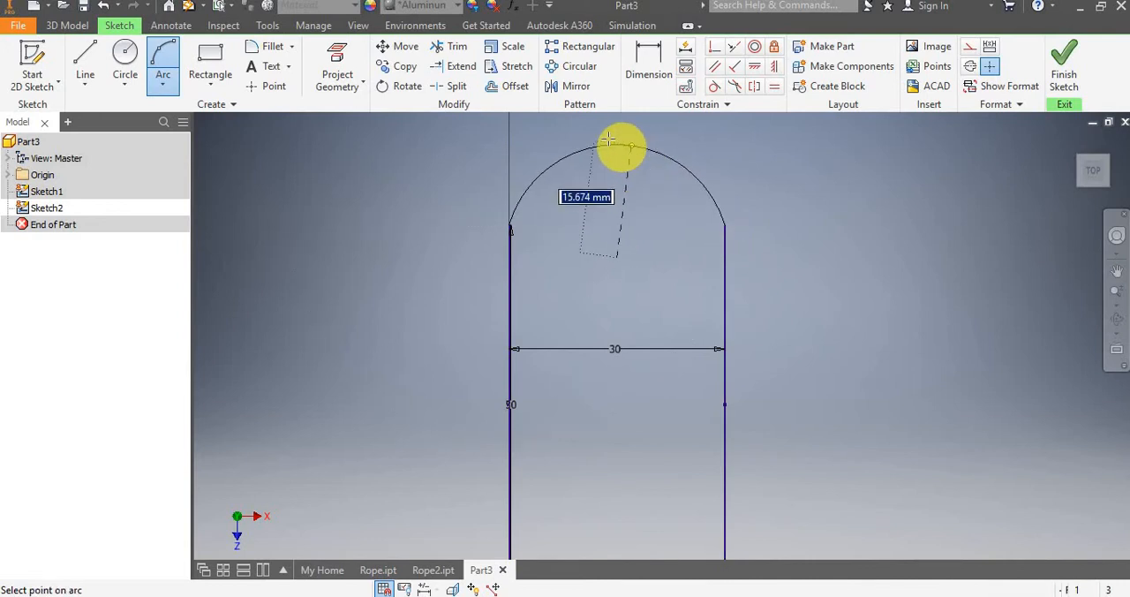
pyautogui.click(621, 145)
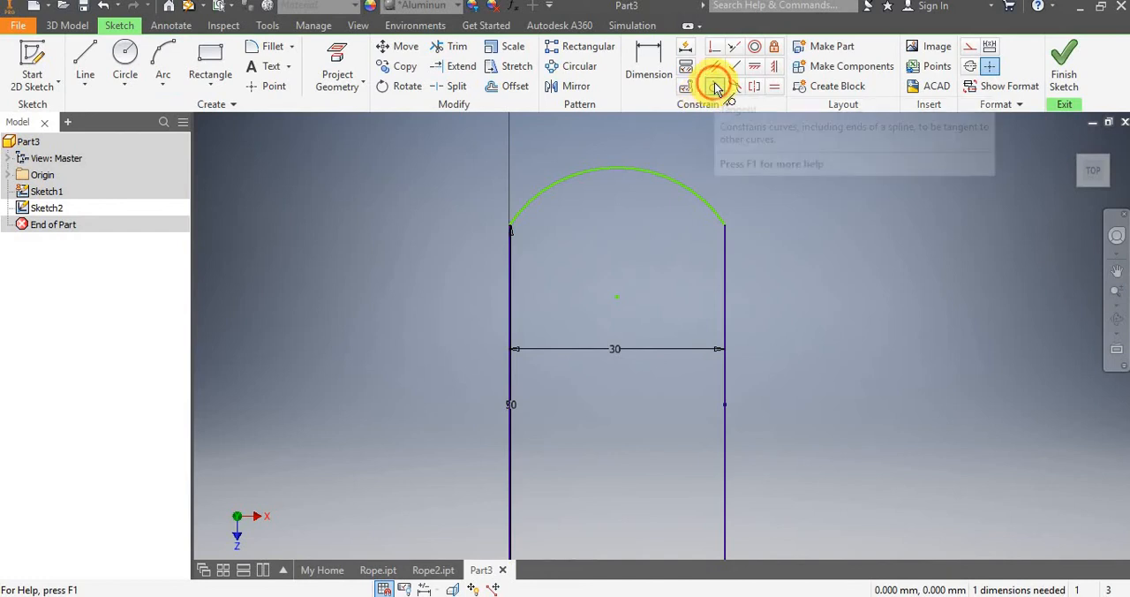
pyautogui.click(715, 87)
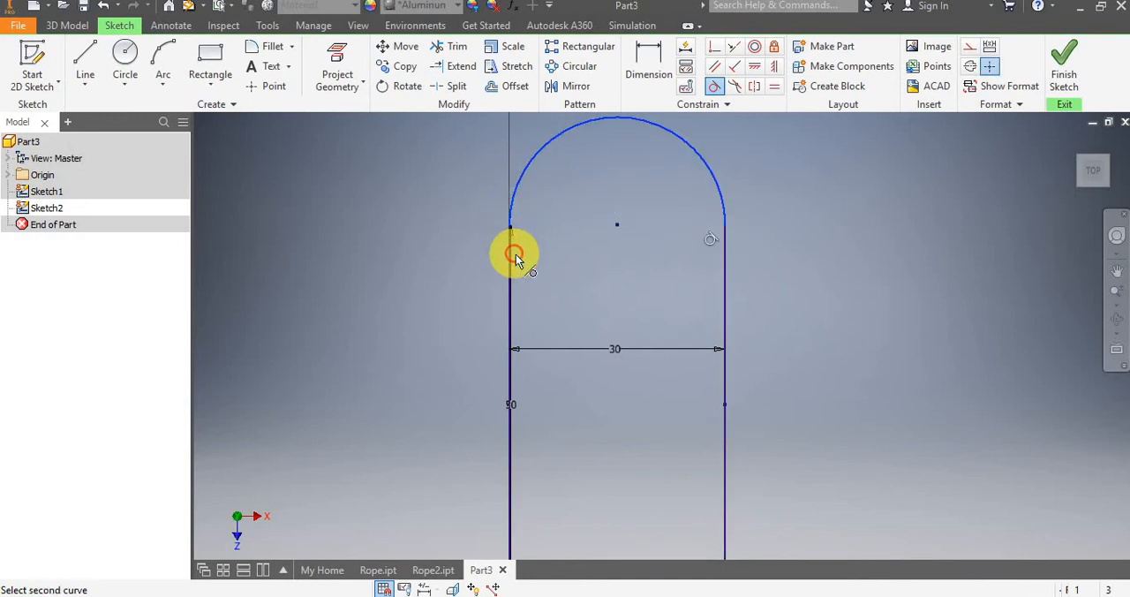
pyautogui.click(516, 254)
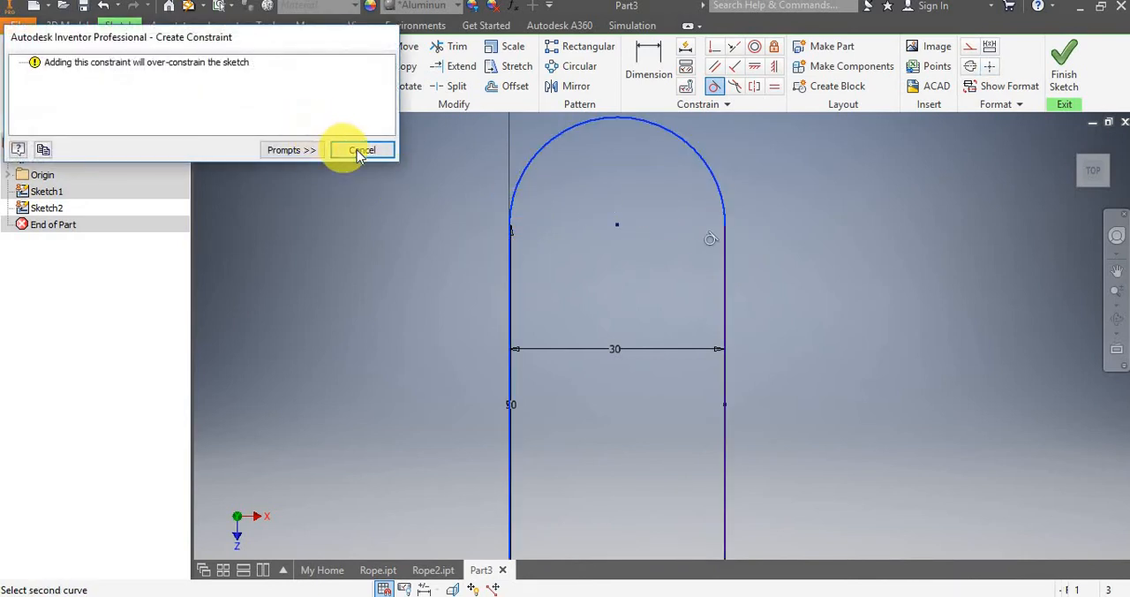
pyautogui.click(362, 148)
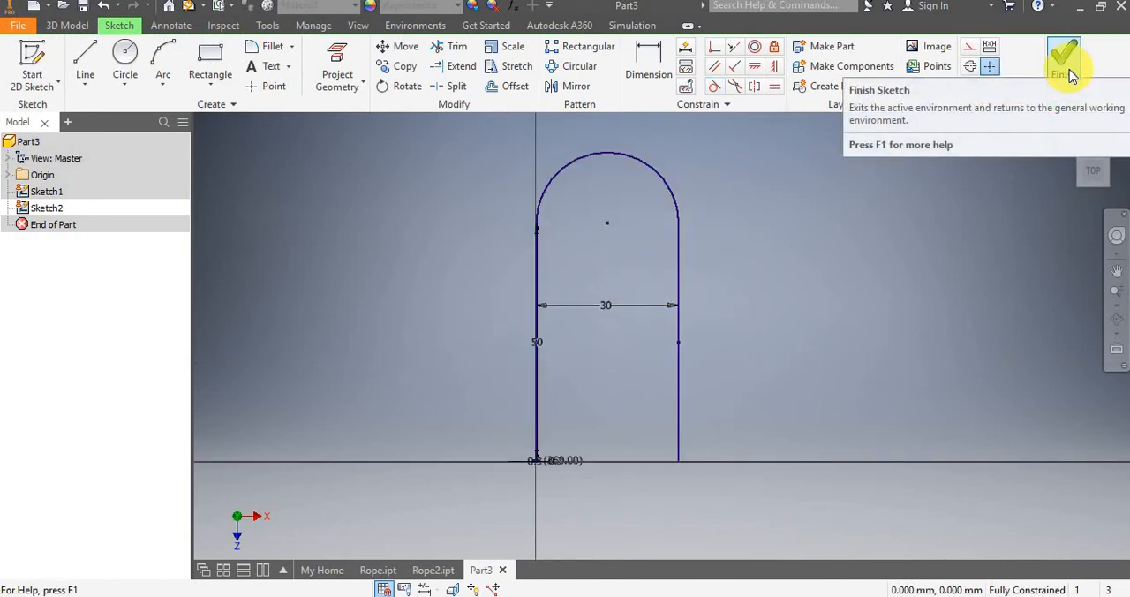
pyautogui.click(1063, 57)
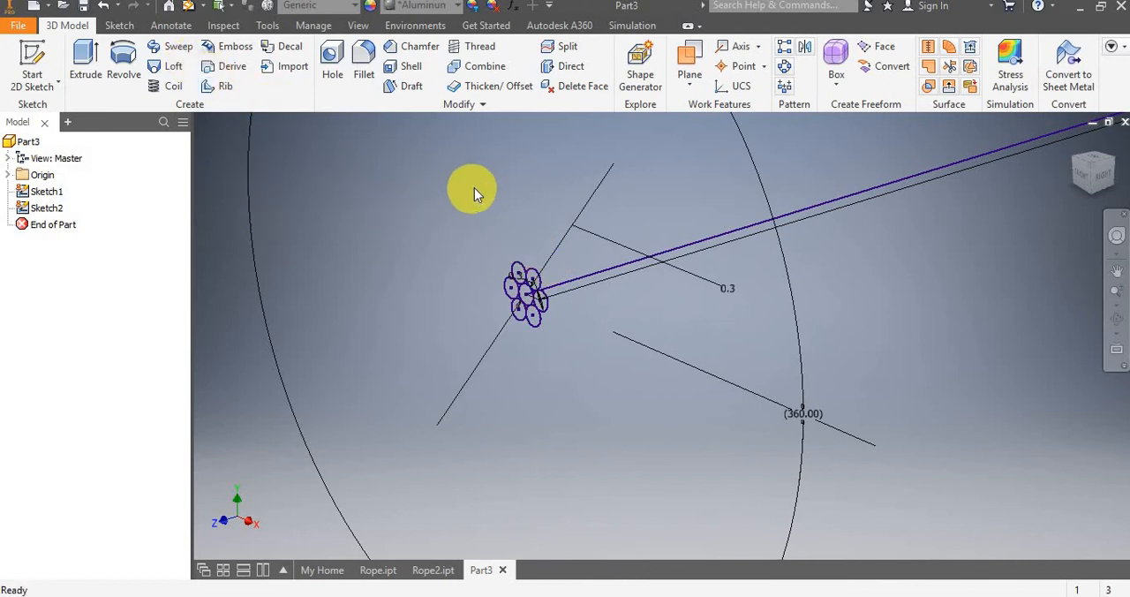
pyautogui.moveTo(512, 157)
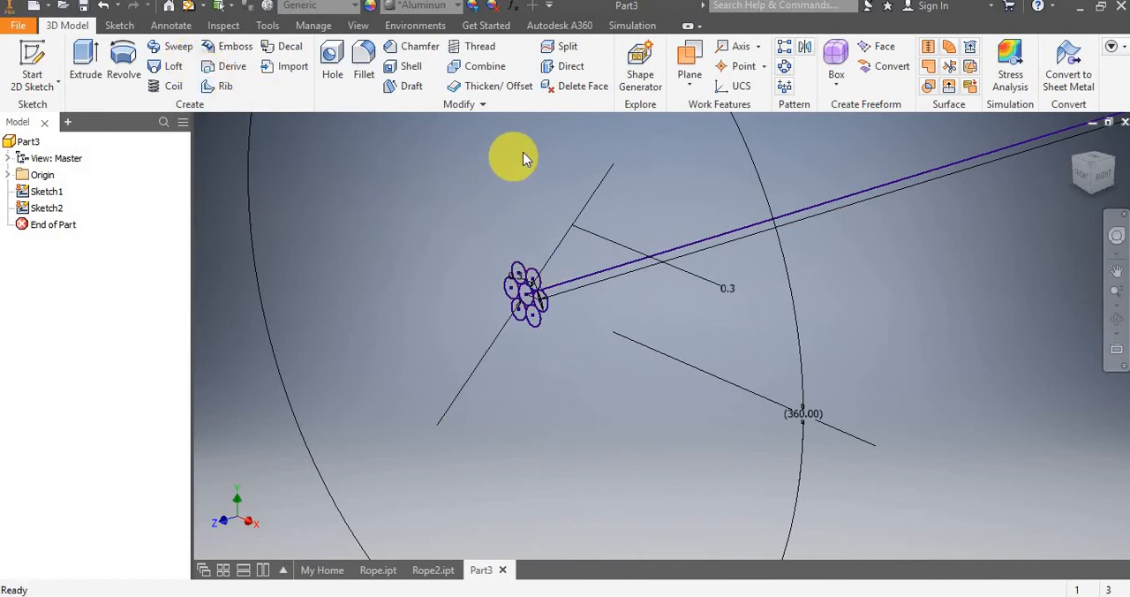
pyautogui.moveTo(176, 46)
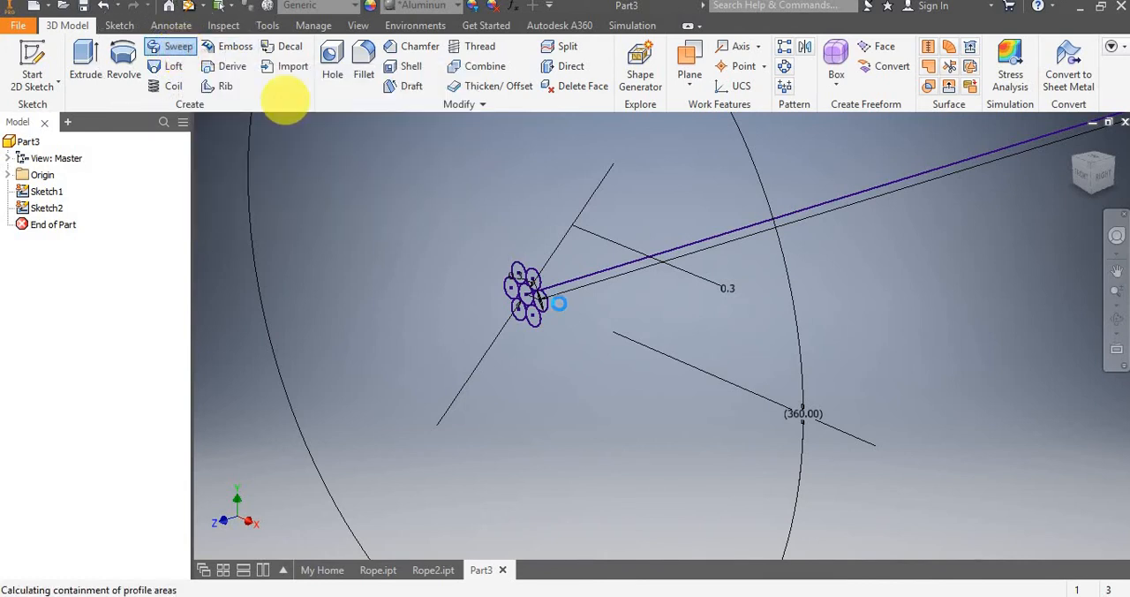
# Step: Sweep the seven-circle profile along the U-shaped path and move to the Twist field
pyautogui.click(179, 46)
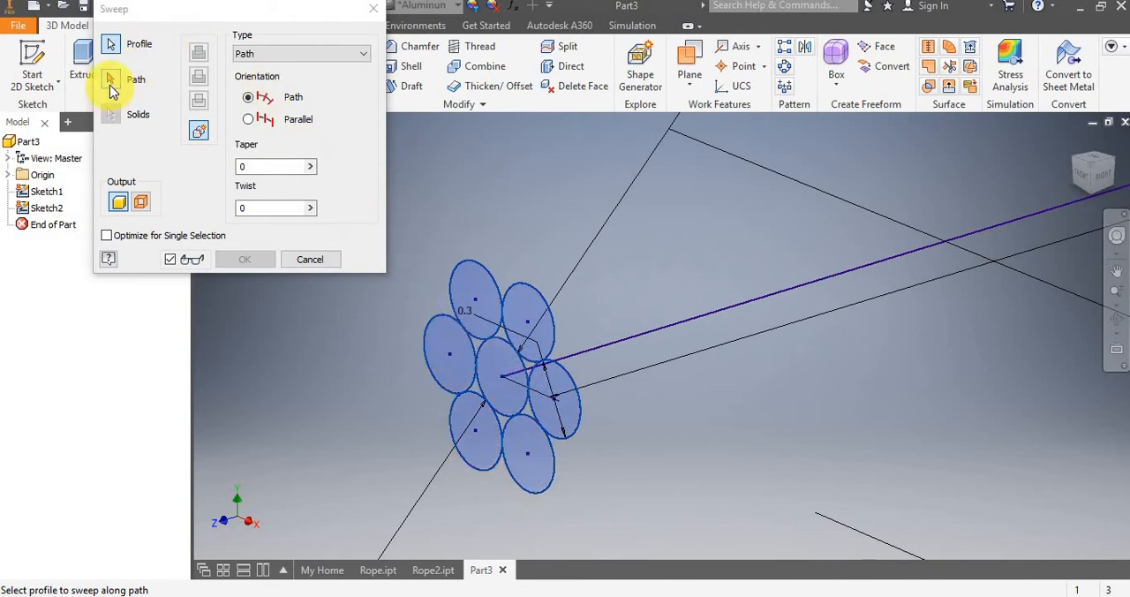
pyautogui.click(136, 80)
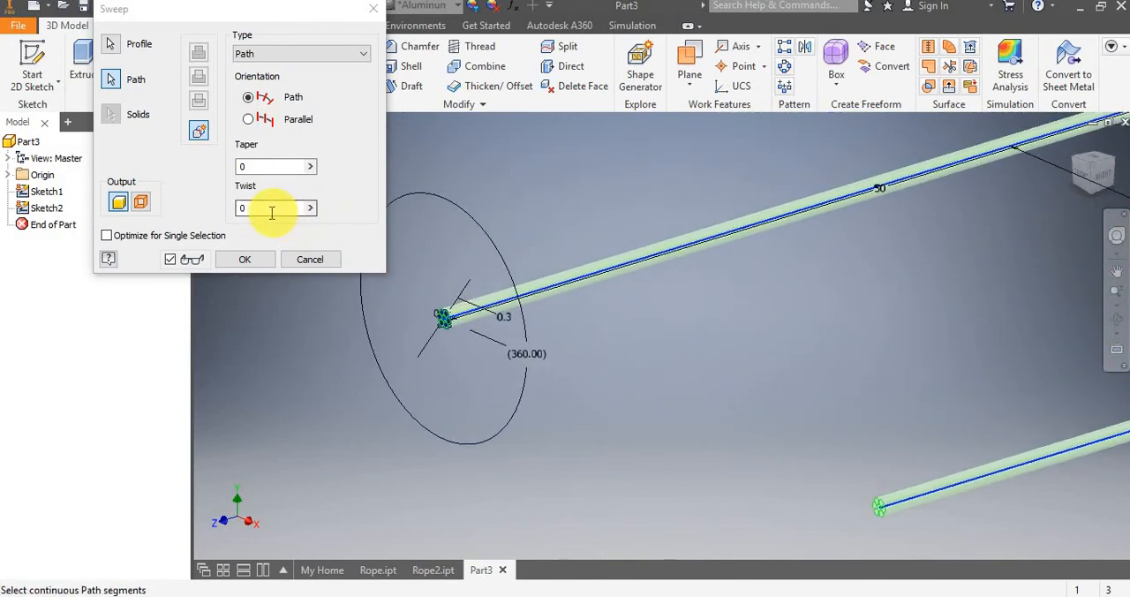
pyautogui.click(268, 208)
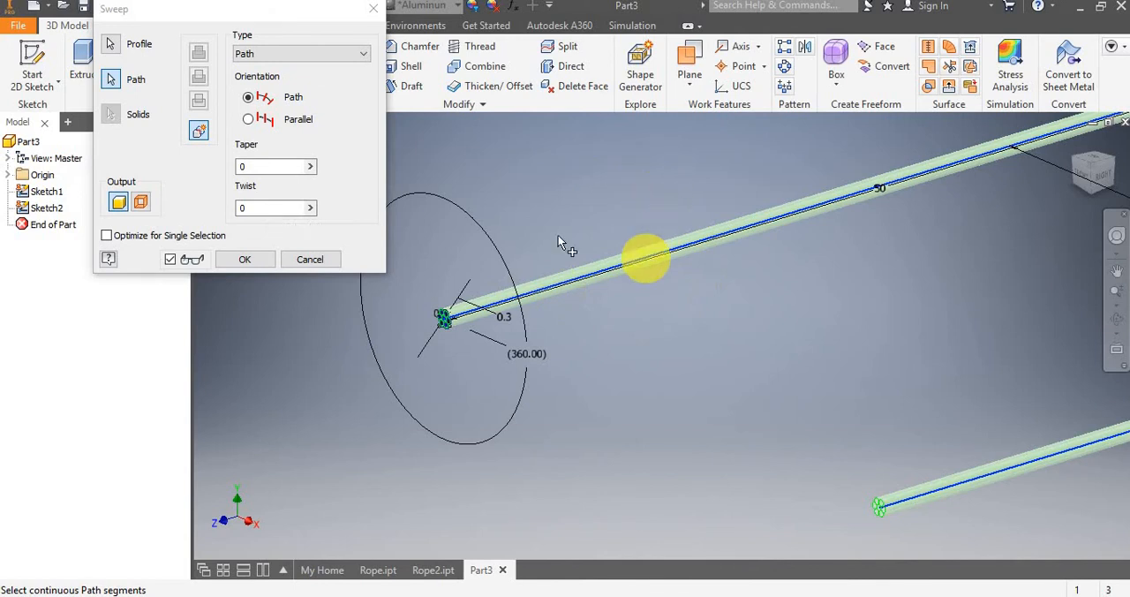
pyautogui.moveTo(633, 368)
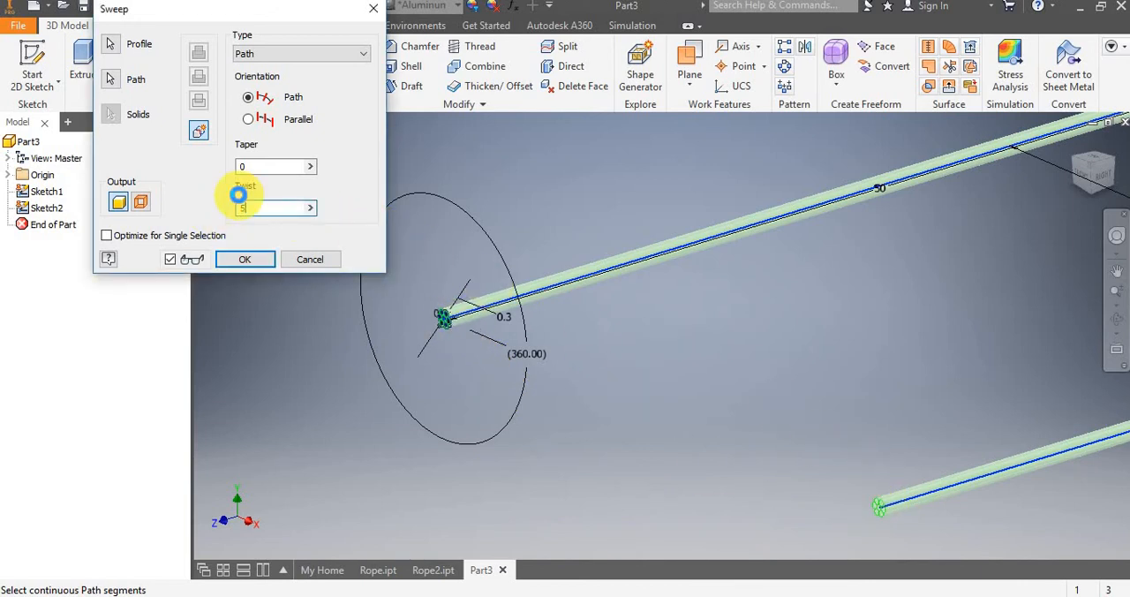
# Step: Enter a 5000° twist so the strands wind around each other in the preview
pyautogui.write('5000')
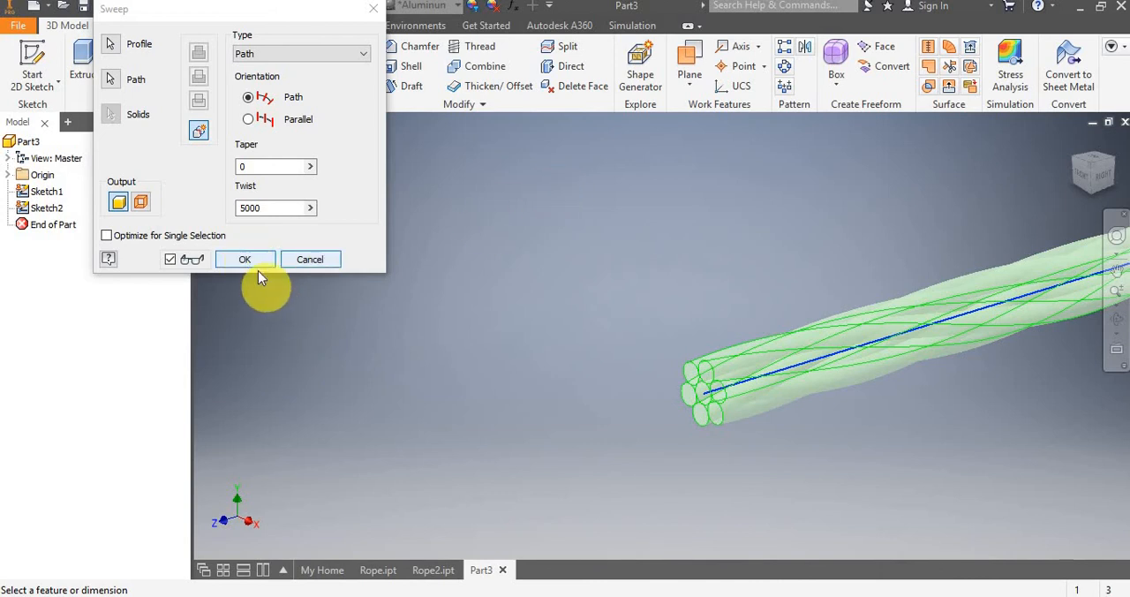
# Step: Decline the path-misses-profile warning once to review, then accept it and create the sweep
pyautogui.click(244, 258)
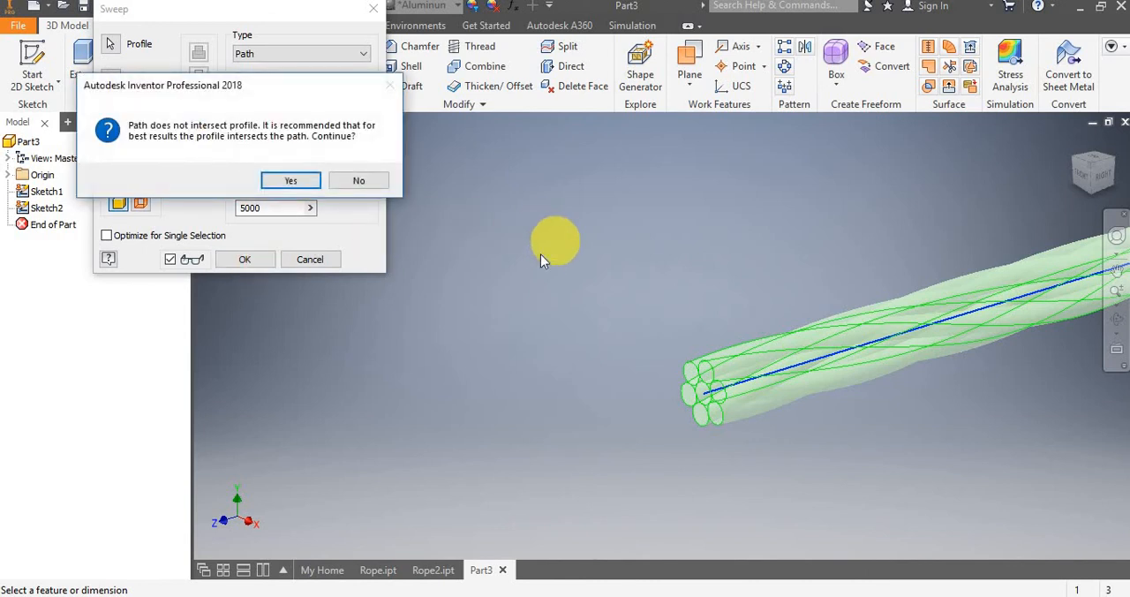
pyautogui.moveTo(185, 124)
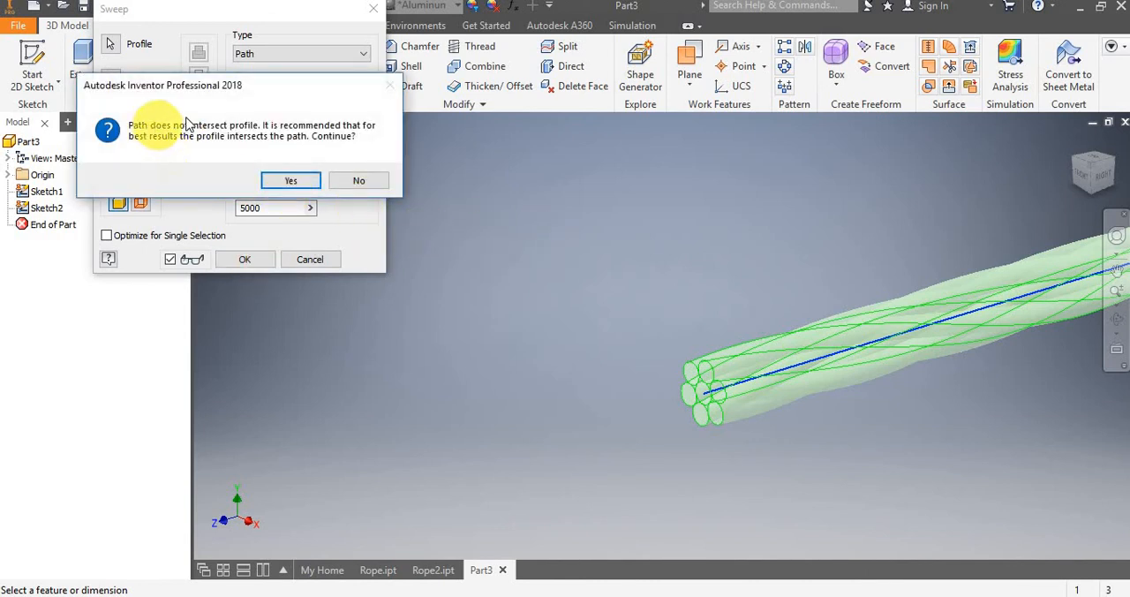
pyautogui.moveTo(381, 131)
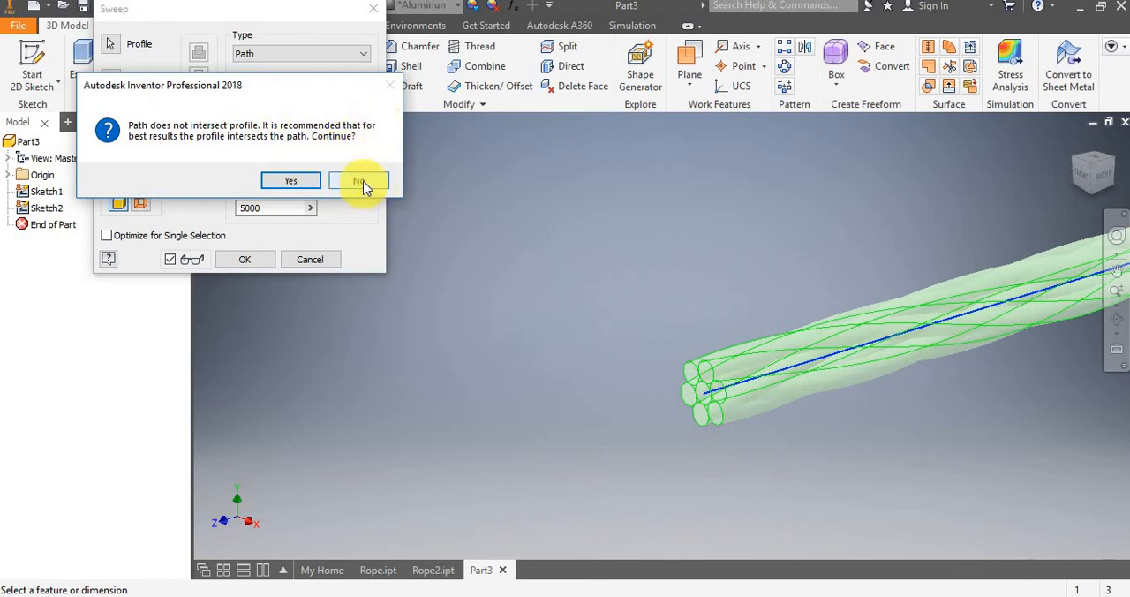
pyautogui.click(360, 180)
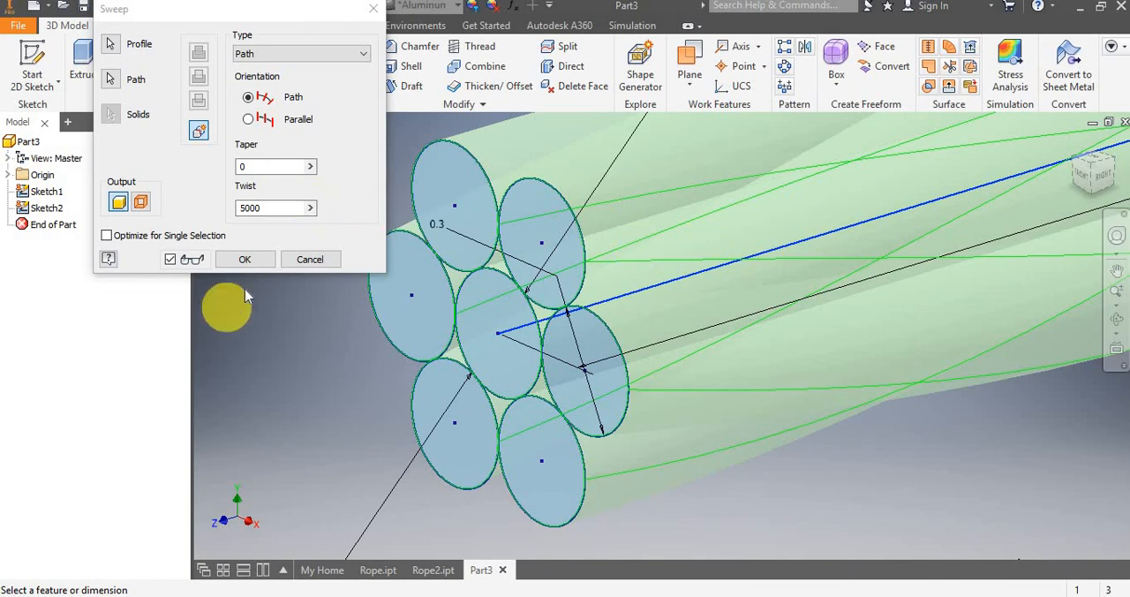
pyautogui.click(244, 258)
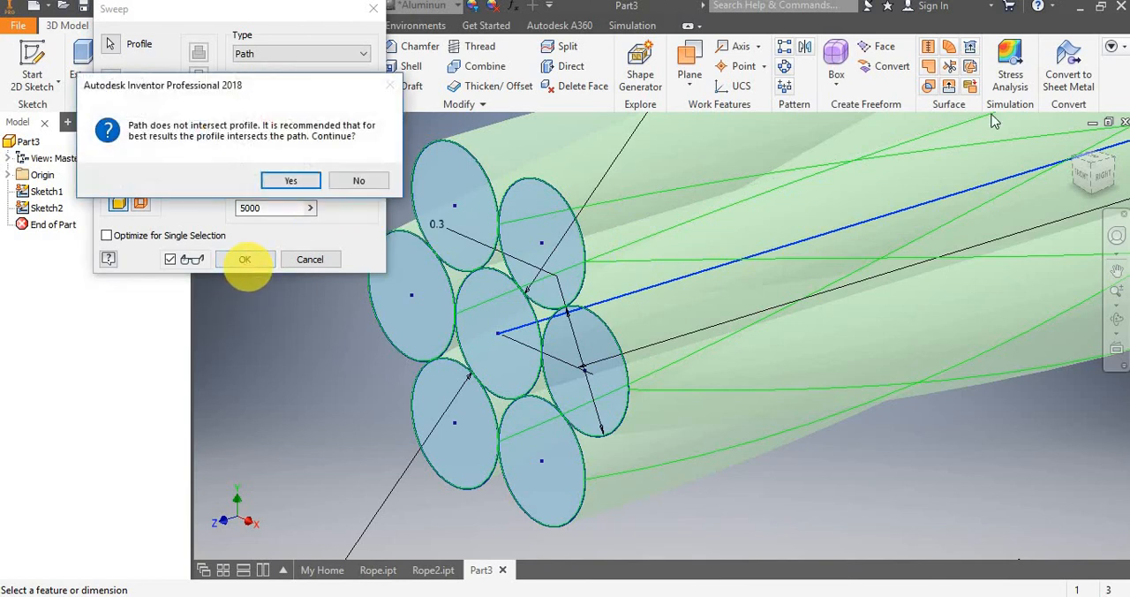
pyautogui.moveTo(344, 238)
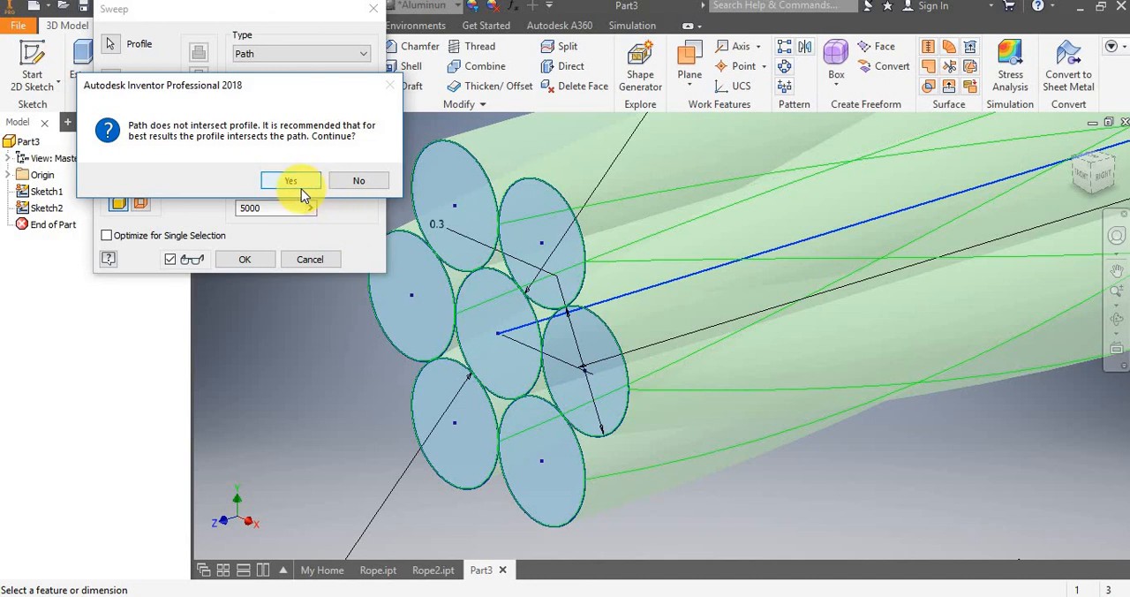
pyautogui.click(289, 180)
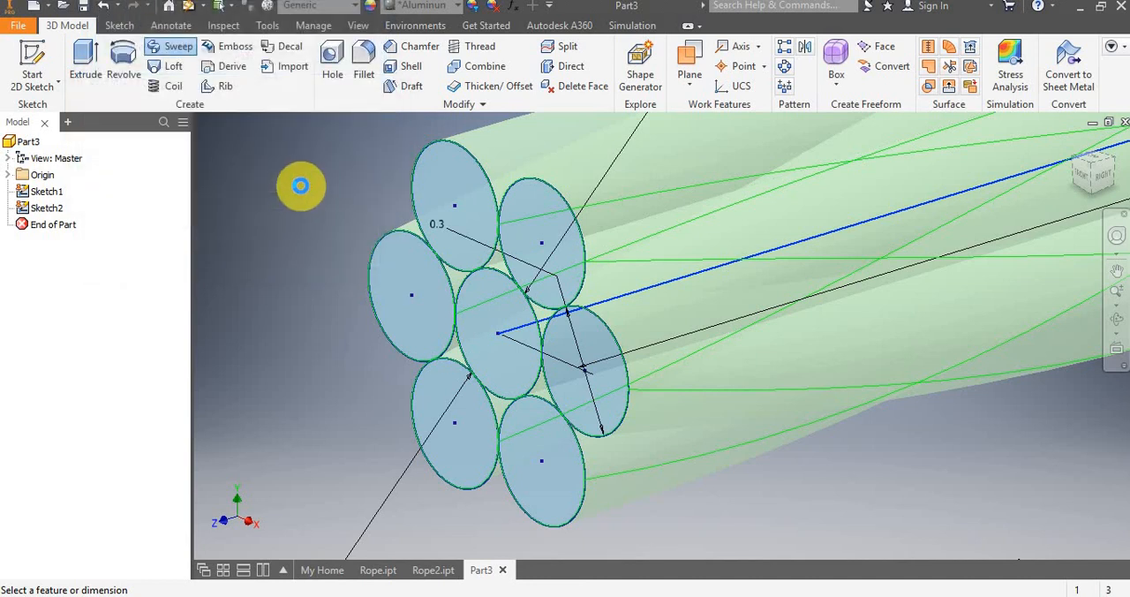
# Step: Zoom out and pan the view to inspect both ends of the finished Sweep1 rope
pyautogui.click(178, 46)
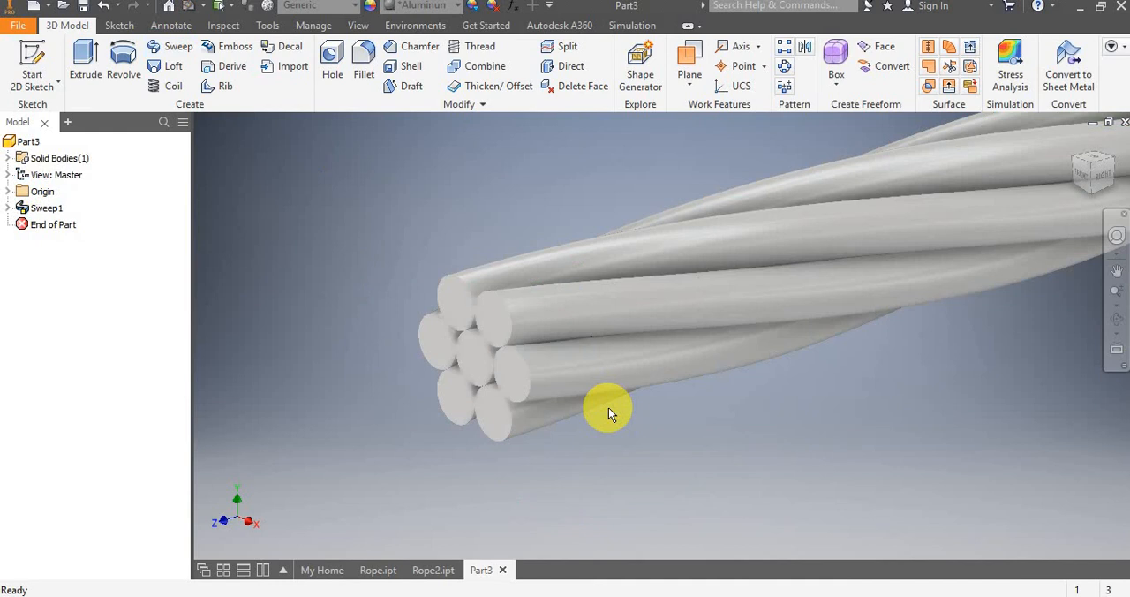
pyautogui.moveTo(685, 398)
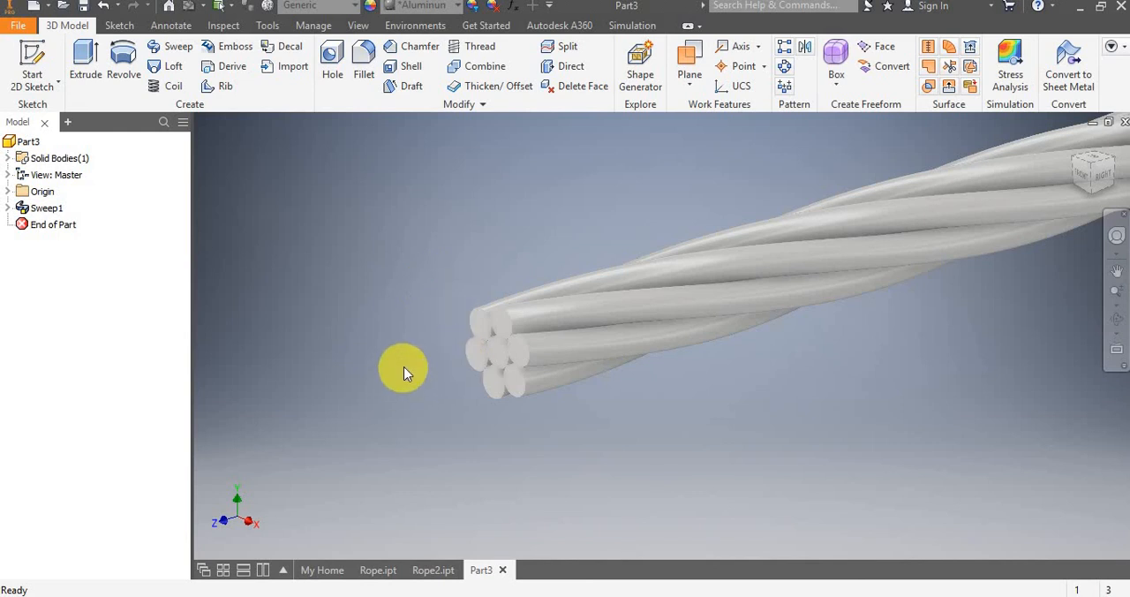
pyautogui.moveTo(392, 291)
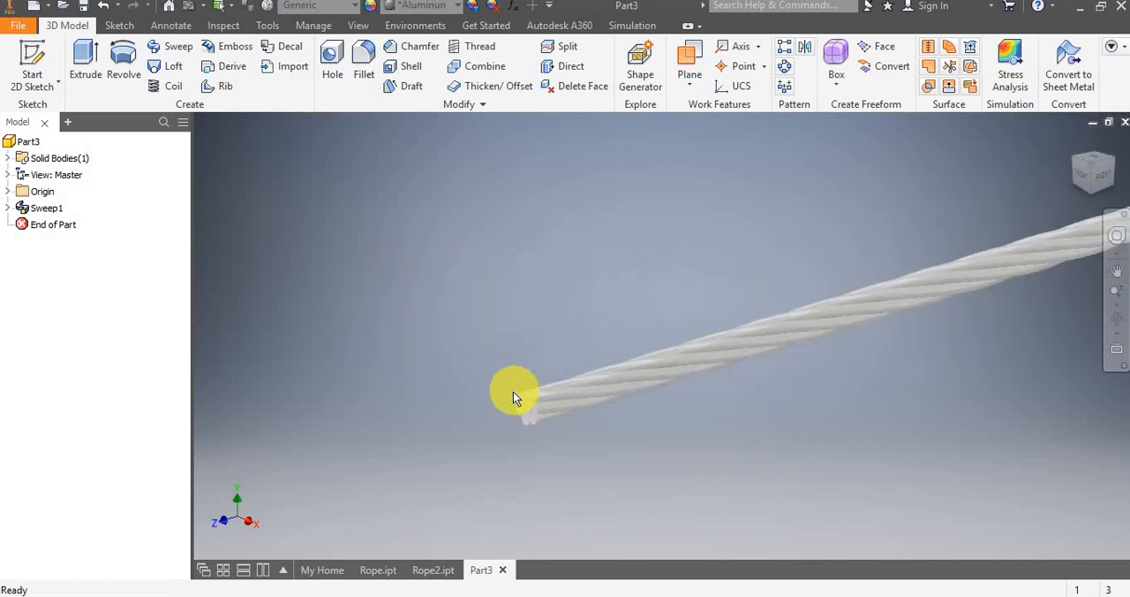
pyautogui.moveTo(516, 392); pyautogui.dragTo(724, 396)
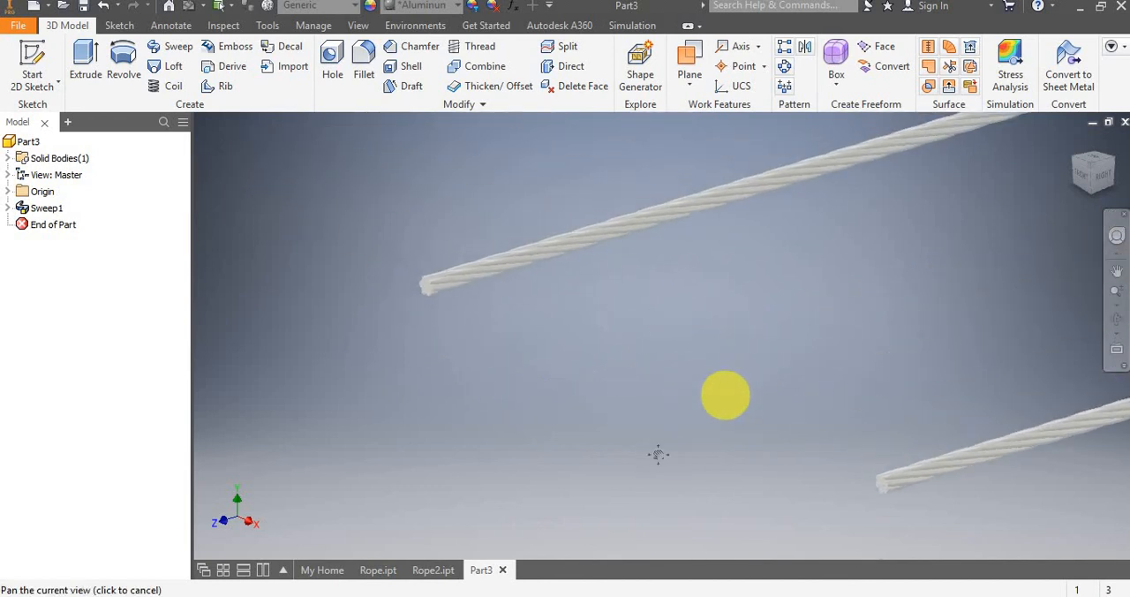